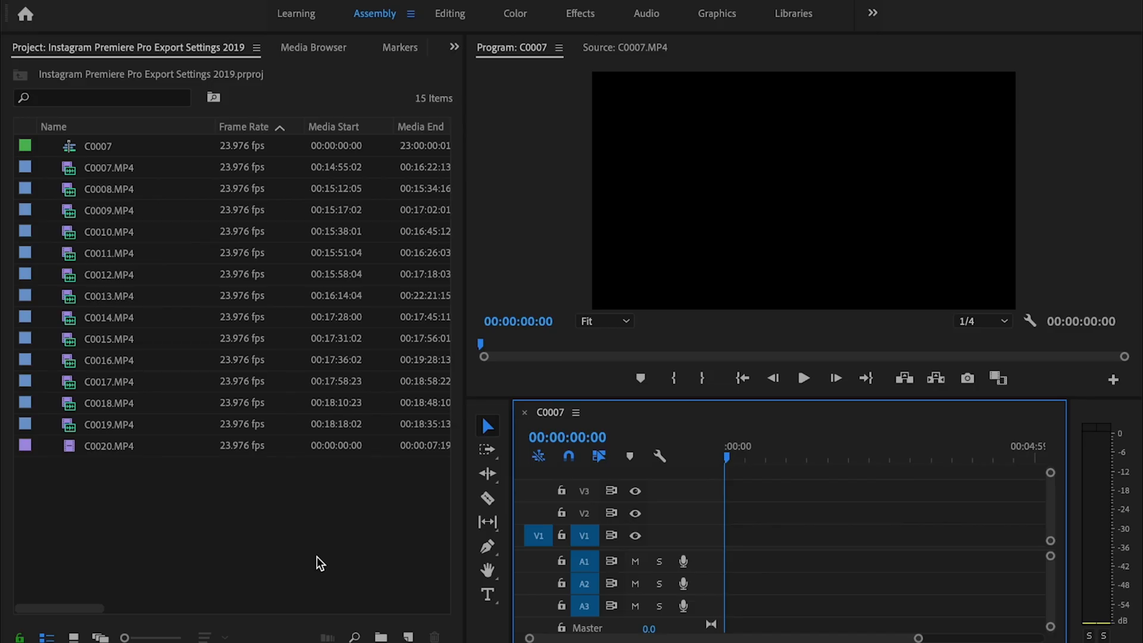
- Set the sequence to Custom editing mode with a 1080 by 1920 frame size
left_click(284, 8)
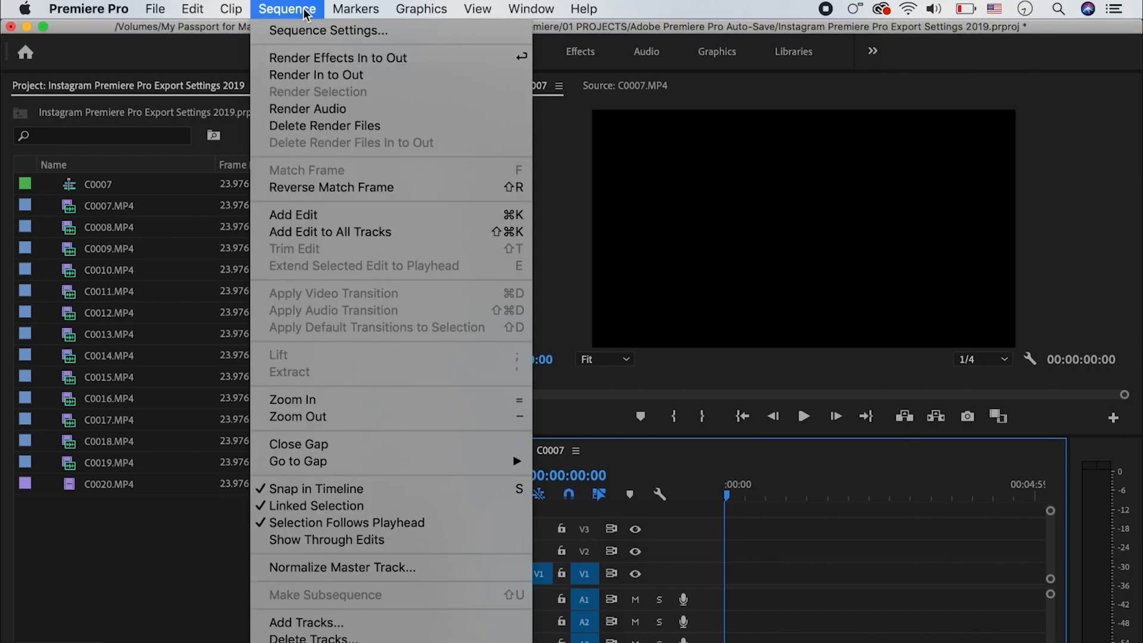
left_click(327, 31)
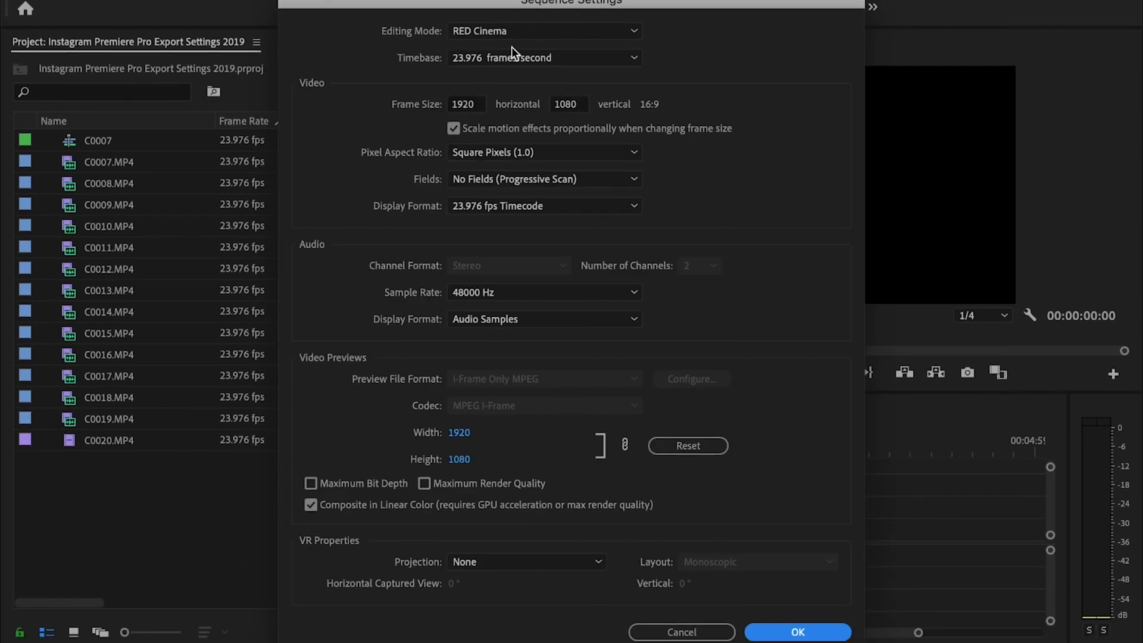
left_click(543, 31)
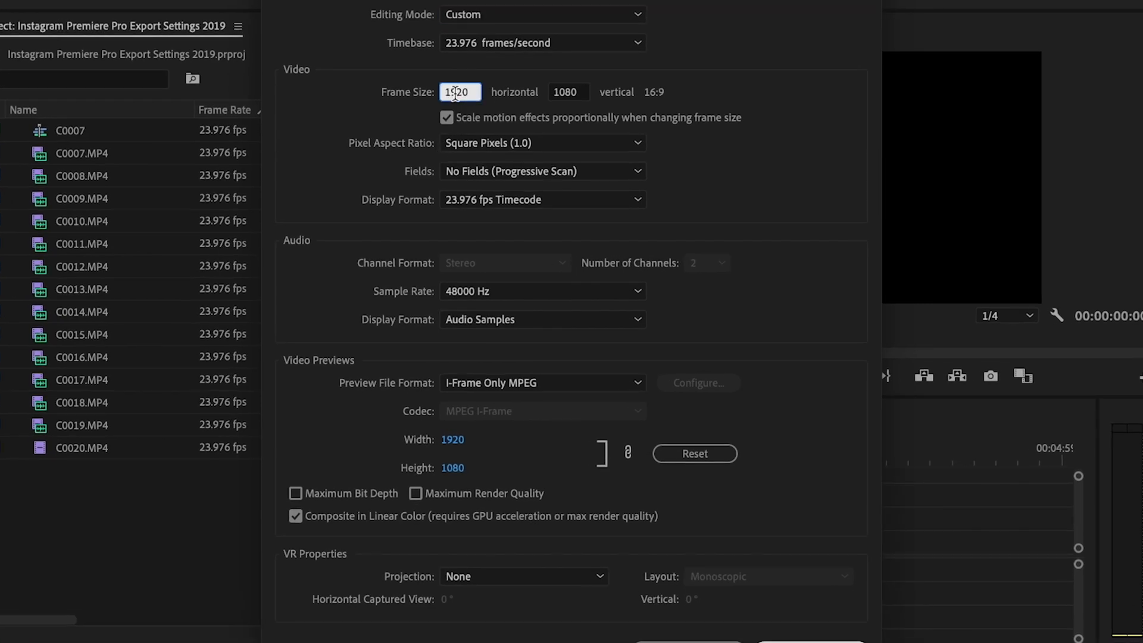
type("1080")
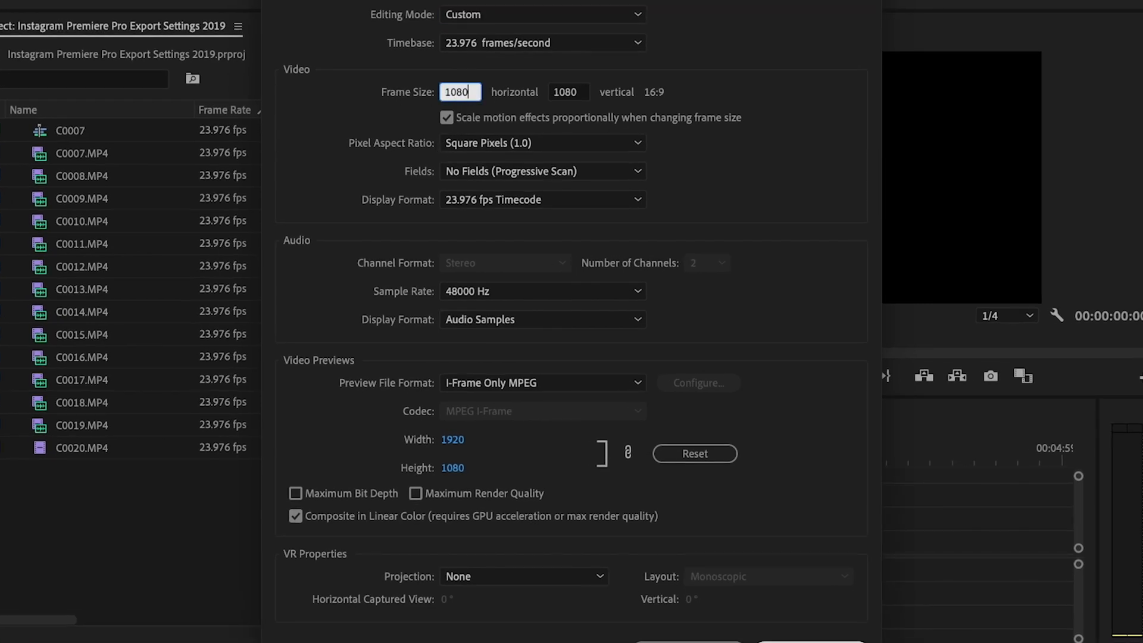
left_click(568, 92)
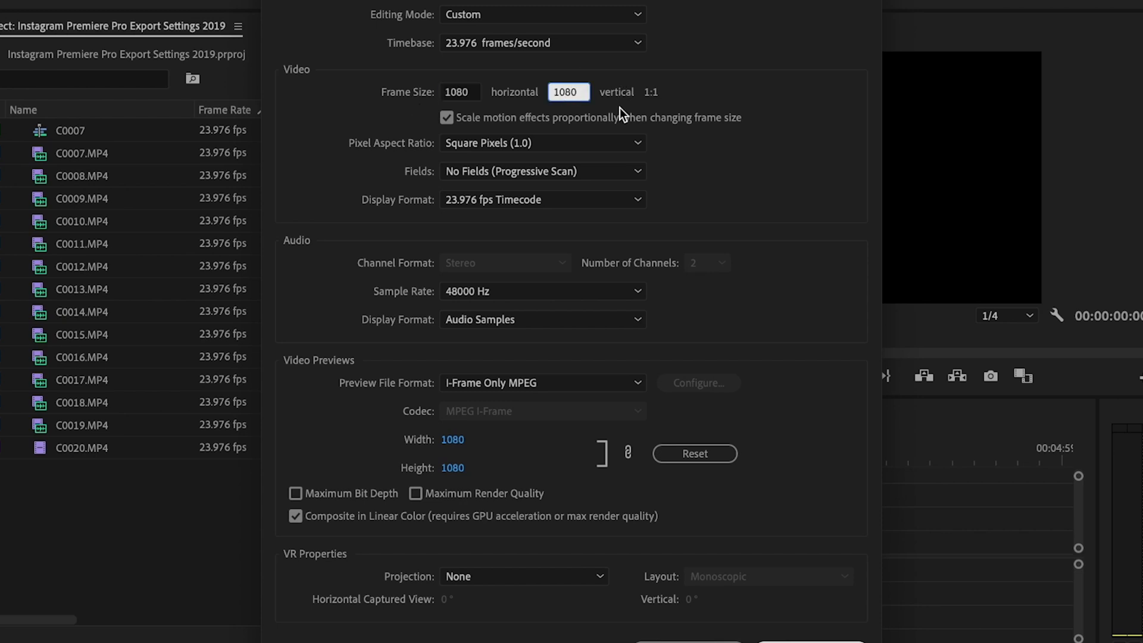
type("192")
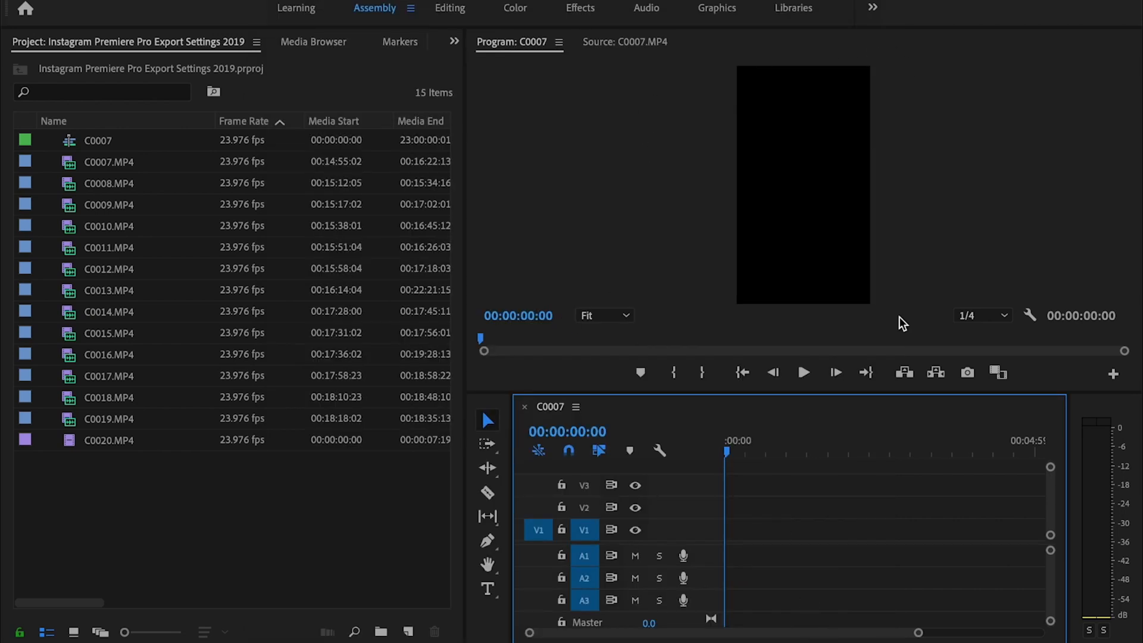
mouse_move(948, 285)
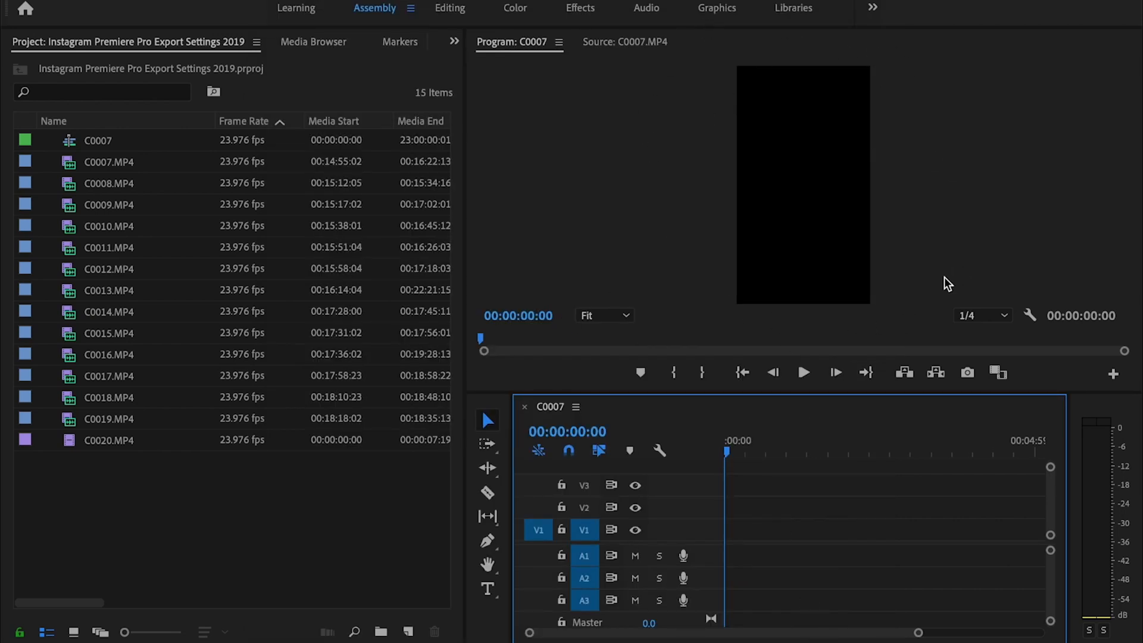
- Place C0008.MP4 on the timeline, keeping the existing vertical sequence settings
left_click(109, 184)
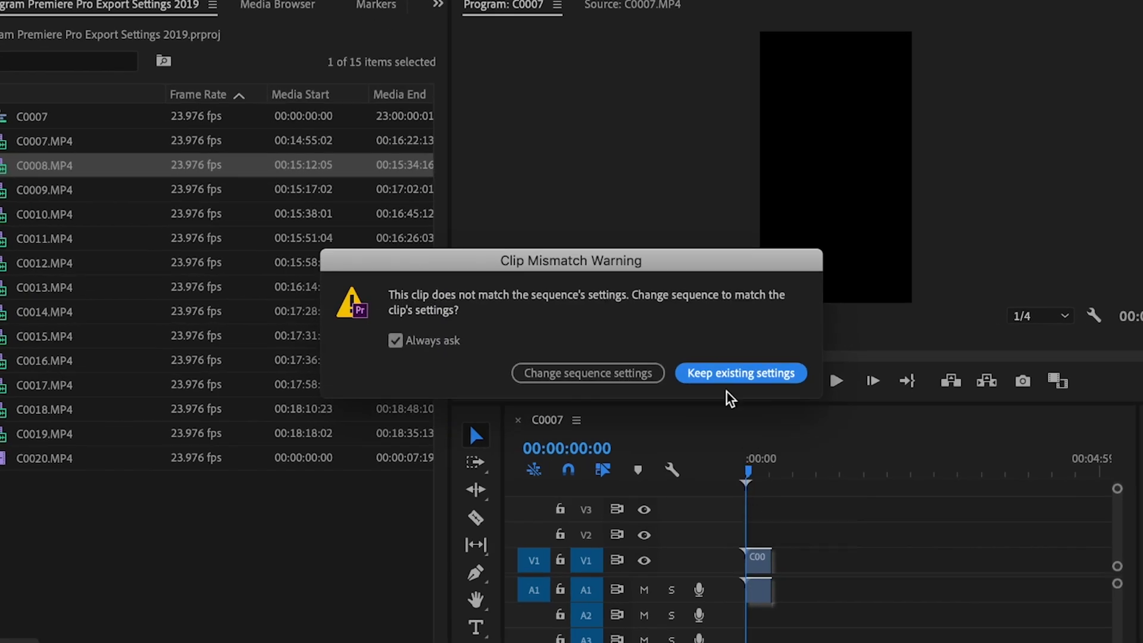
mouse_move(777, 382)
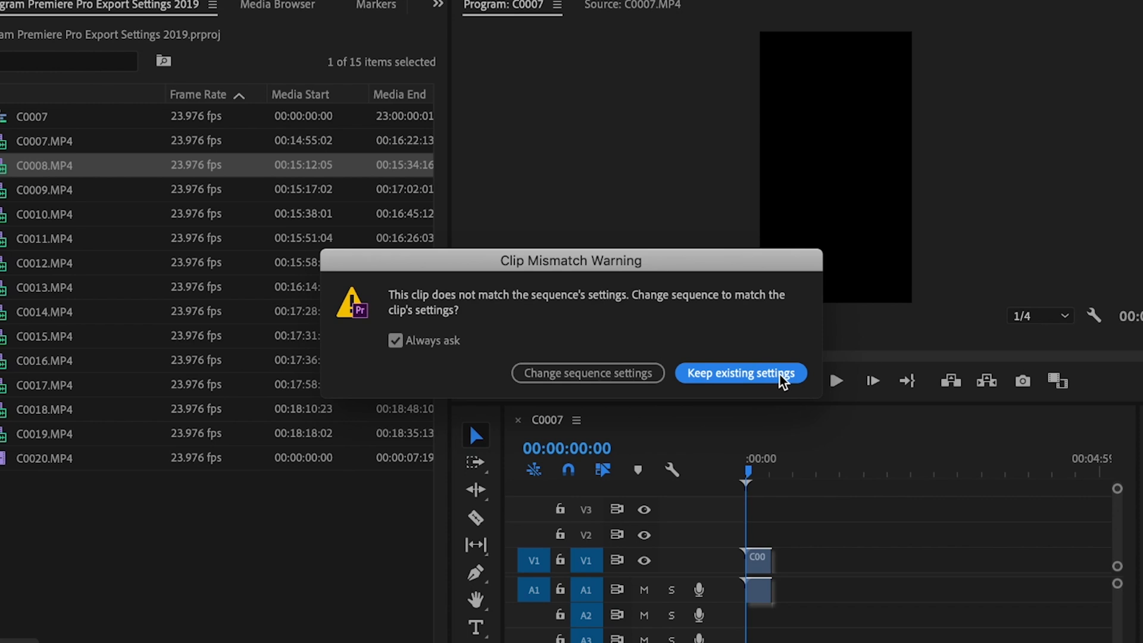
left_click(738, 372)
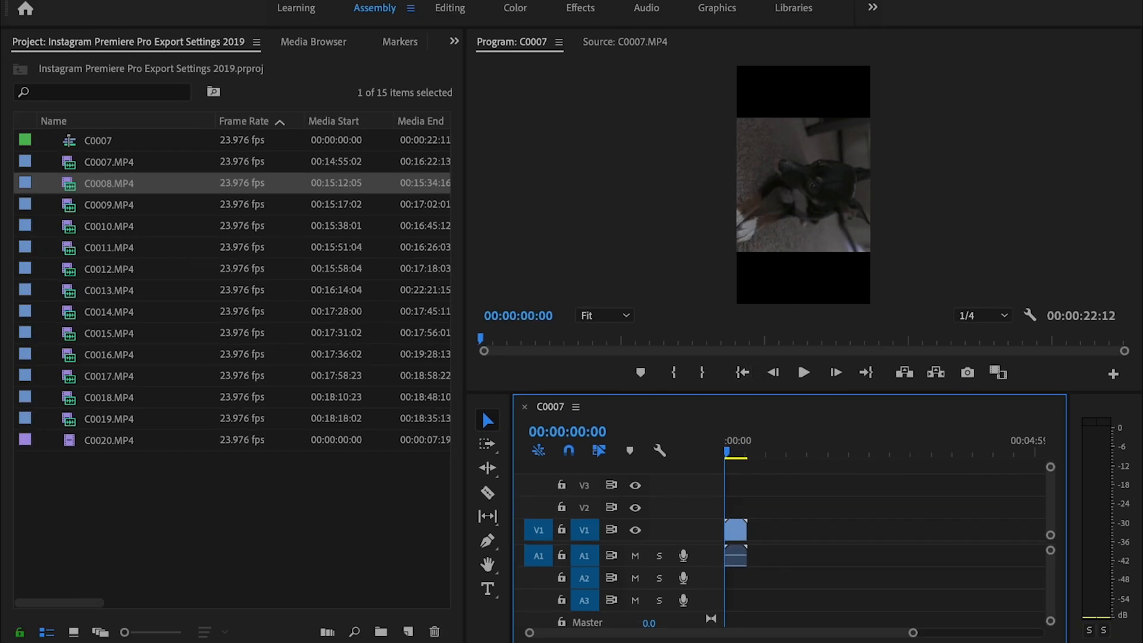
- In the Editing workspace, set the C0008 clip's Motion rotation to -90 degrees
left_click(450, 8)
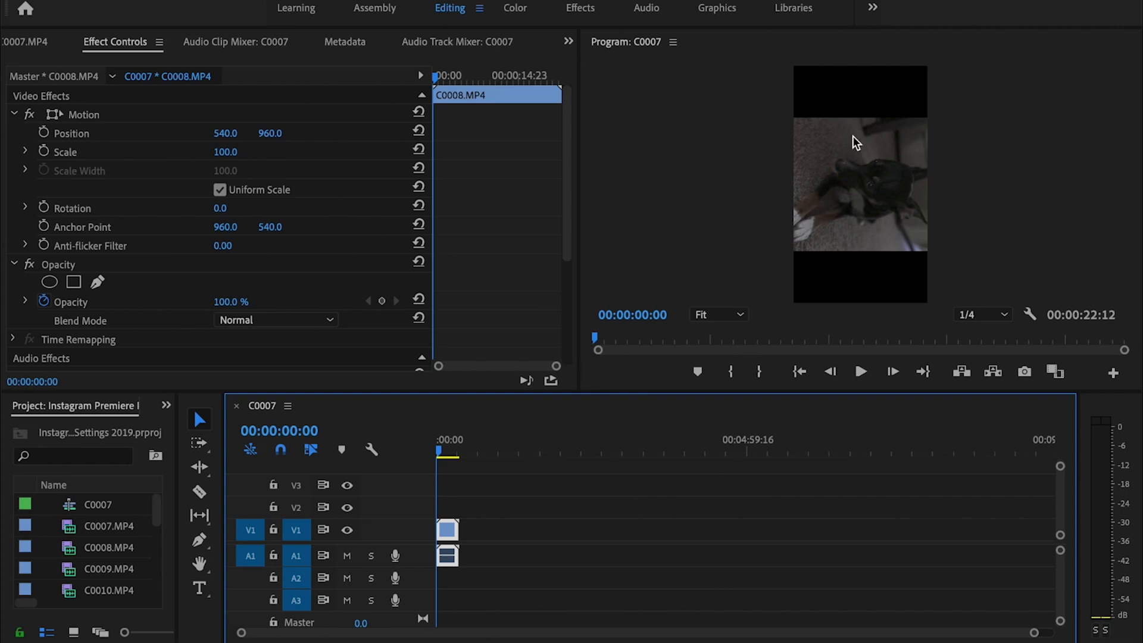
left_click(443, 453)
type("-90")
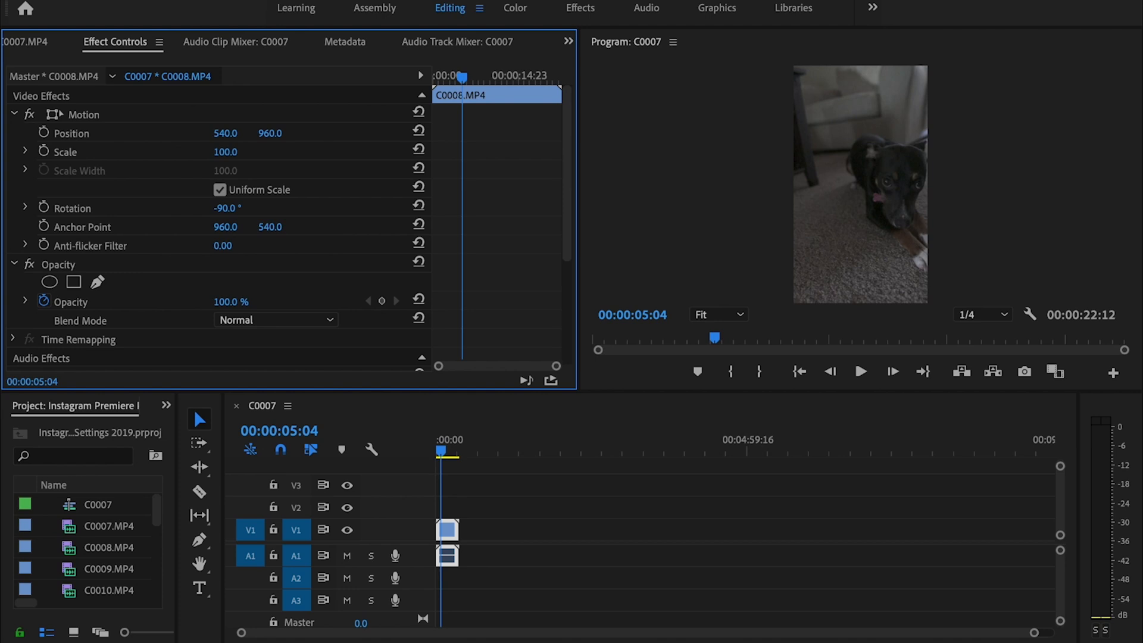
mouse_move(382, 43)
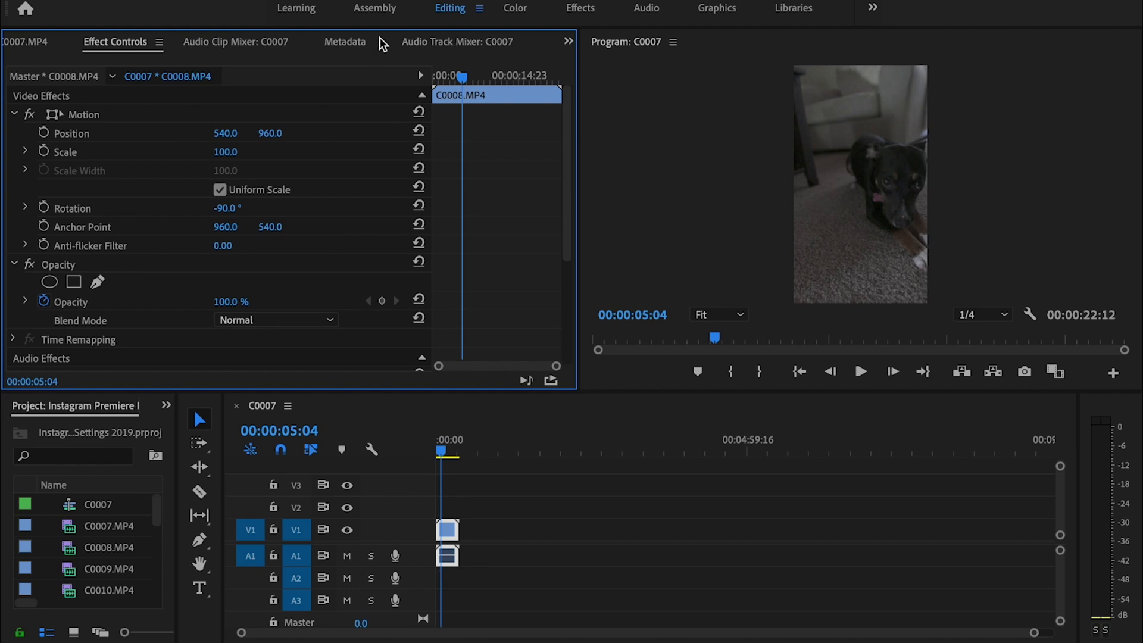
- Add C0009.MP4 and the shorter clips after C0008 from the Assembly workspace
left_click(375, 8)
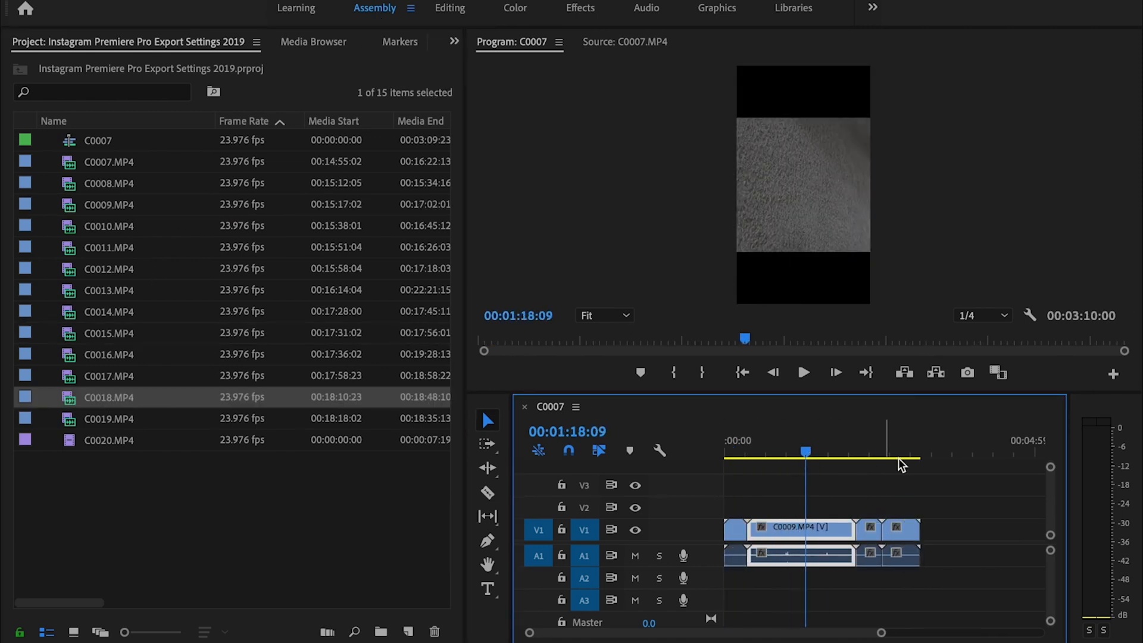
left_click(896, 456)
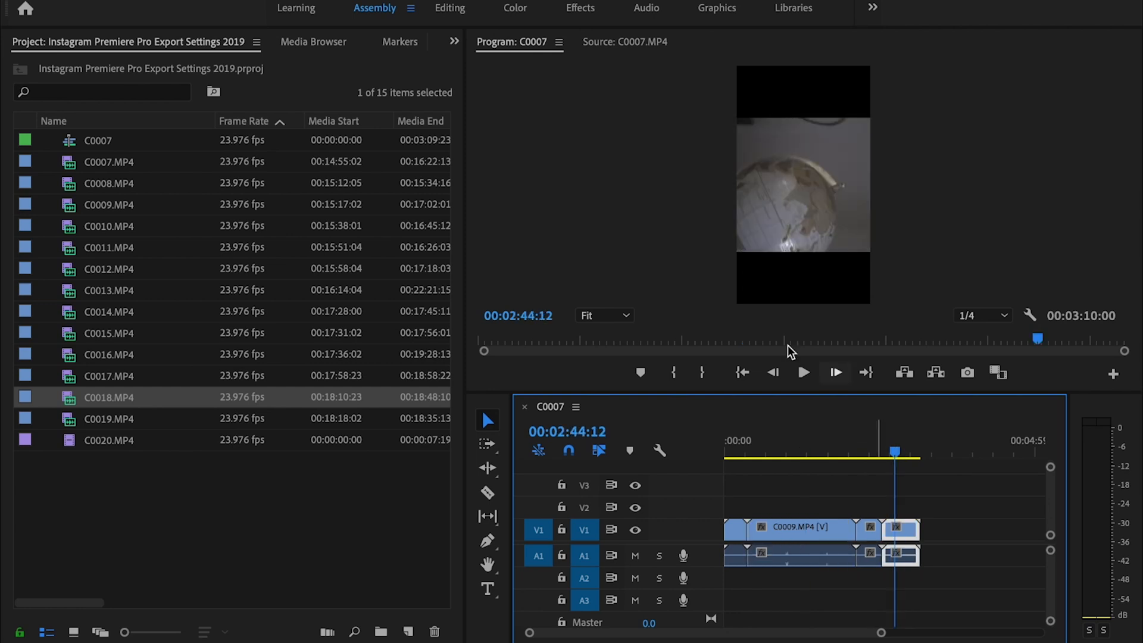
left_click(449, 9)
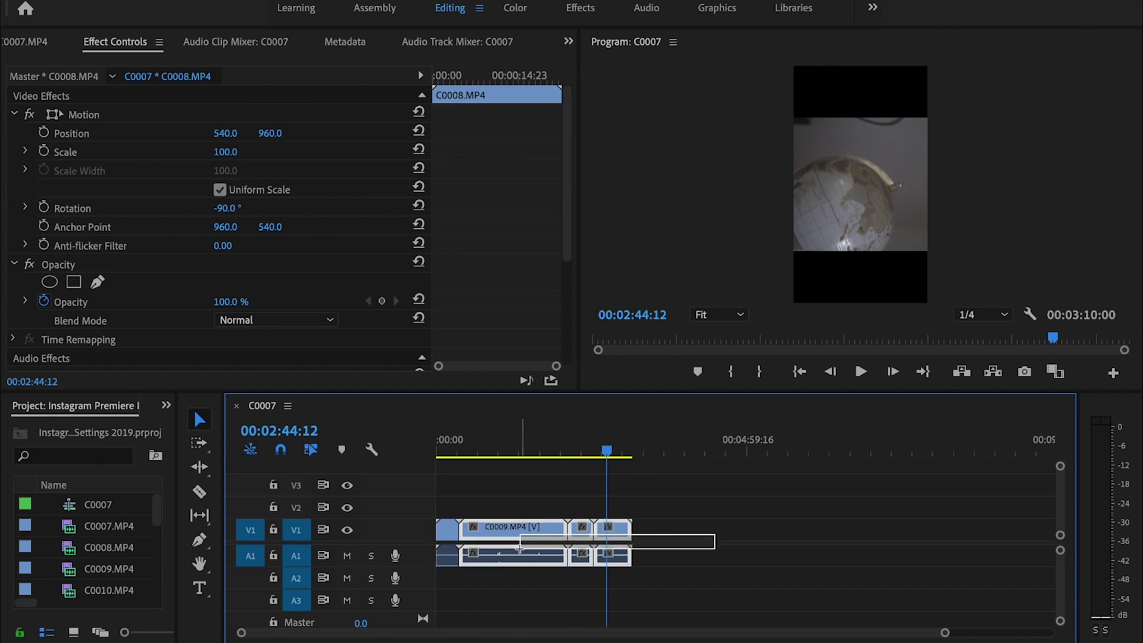
- Paste C0008's Motion attributes onto the selected later clips
left_click(522, 555)
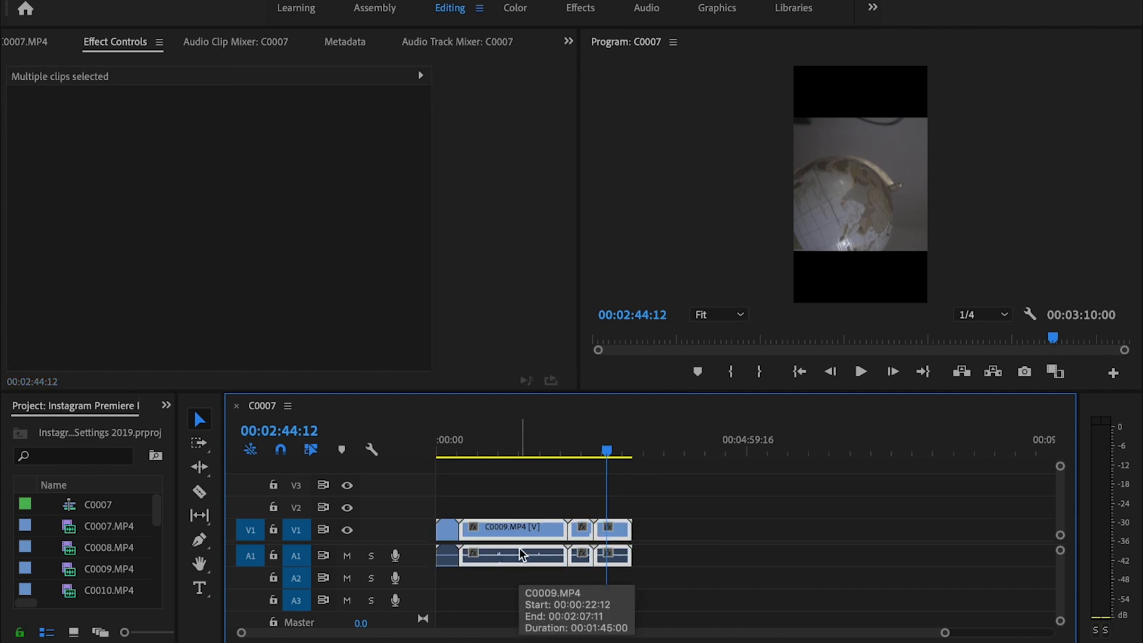
right_click(521, 557)
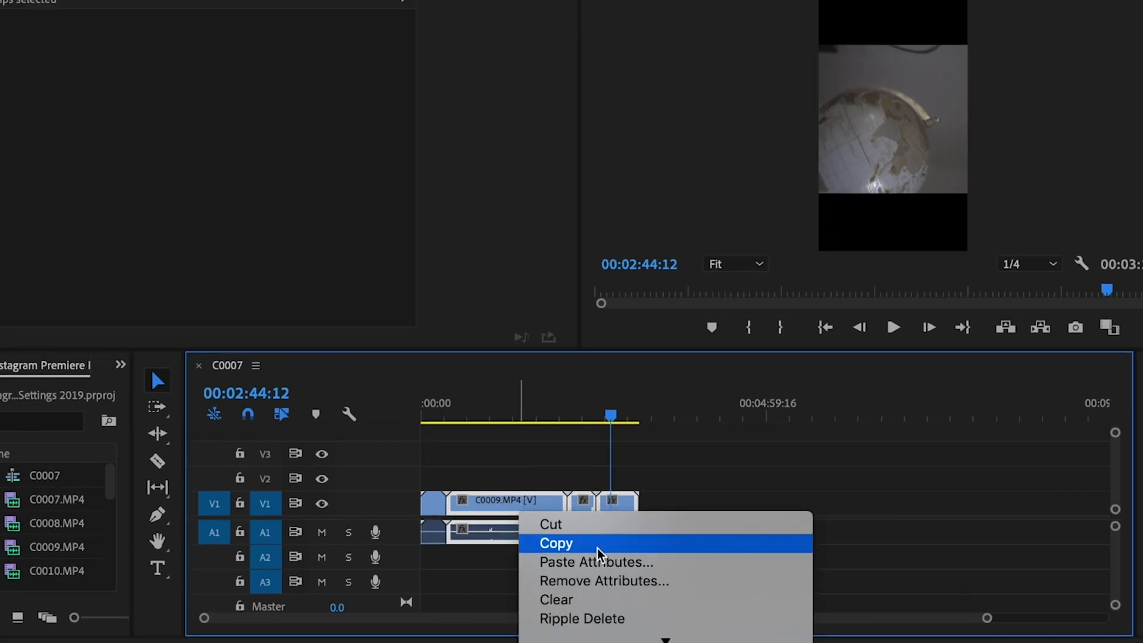
left_click(595, 562)
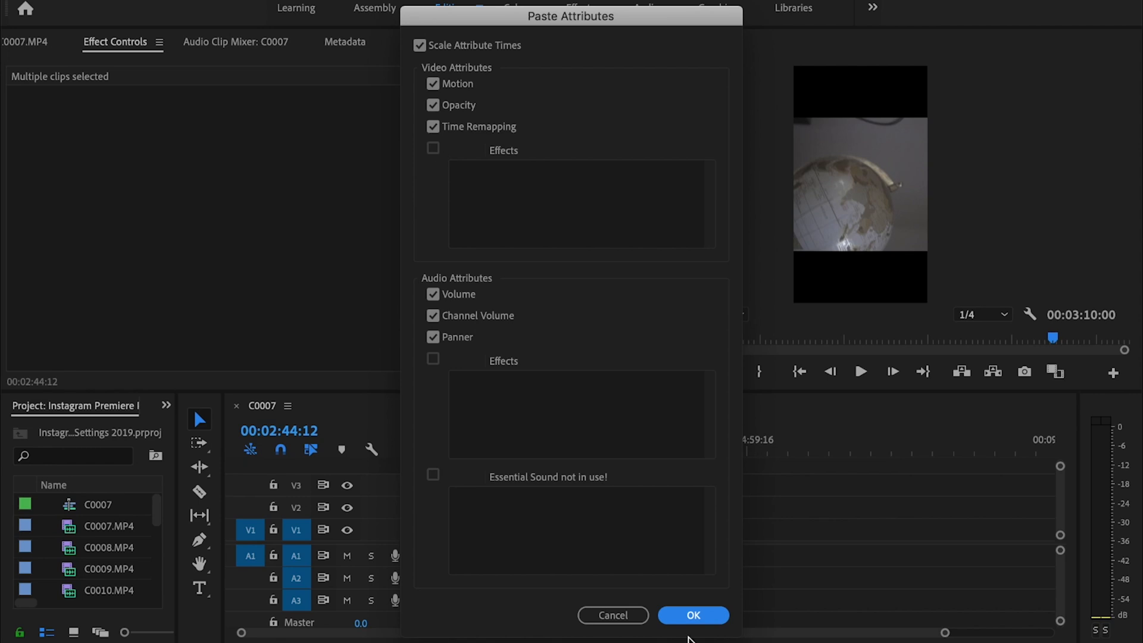
left_click(692, 615)
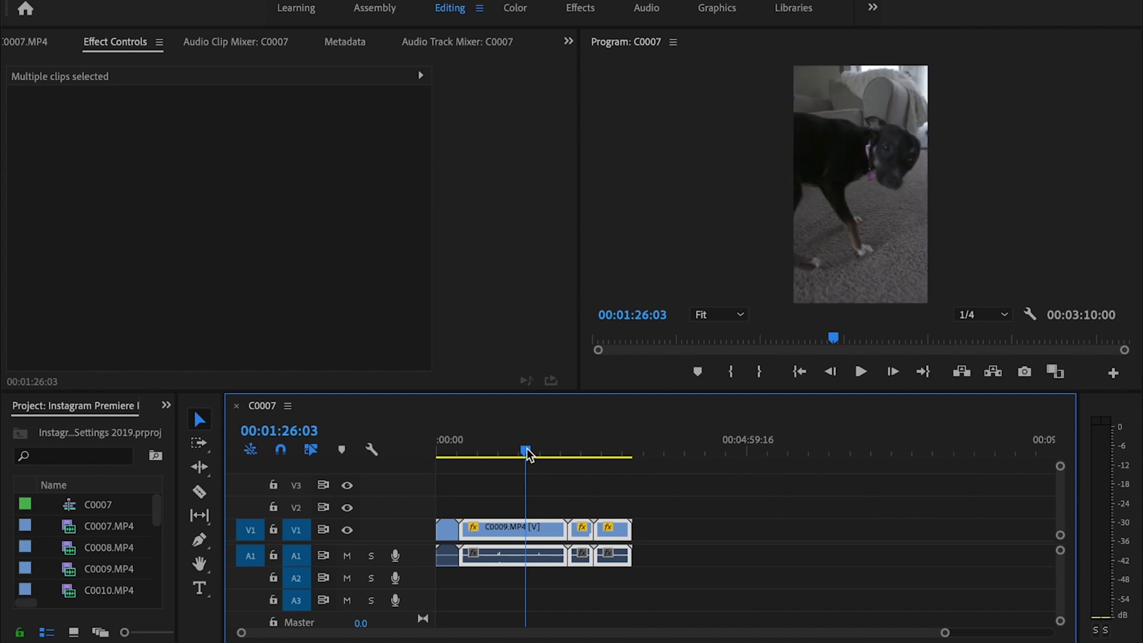
left_click(374, 8)
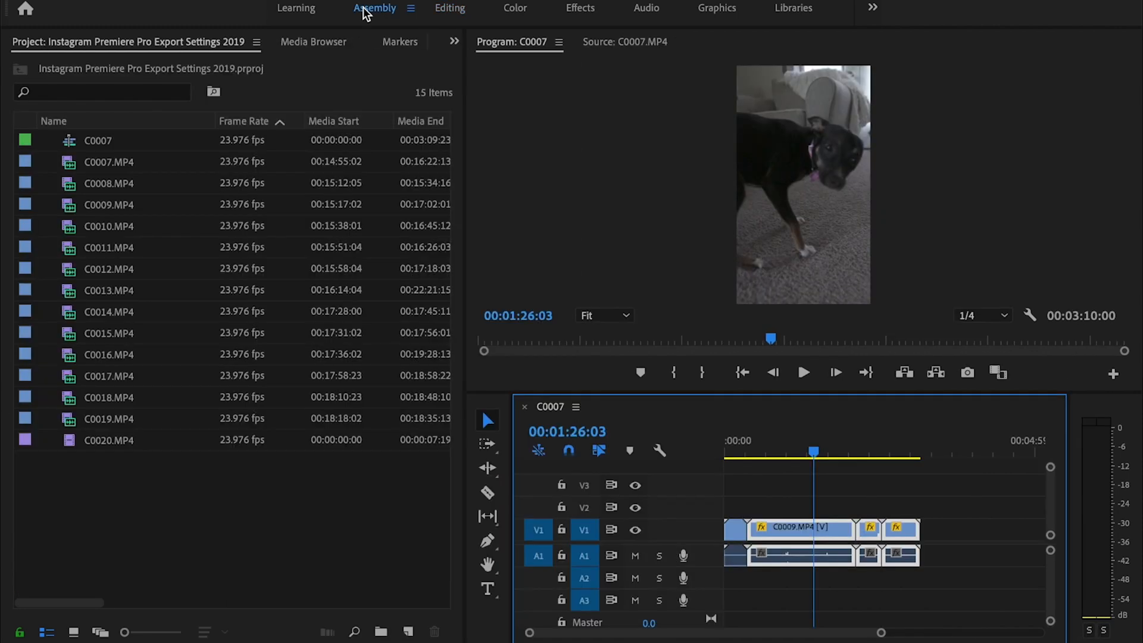
mouse_move(100, 462)
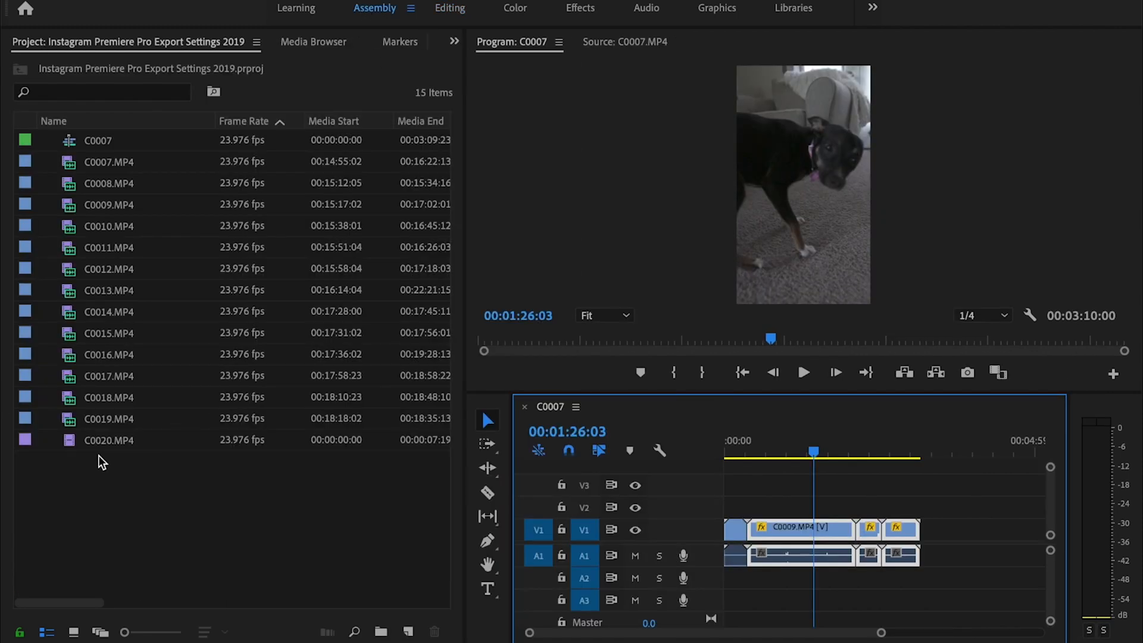
- Scale the C0020 clip at the sequence end to 177 so it fills the frame
left_click(108, 439)
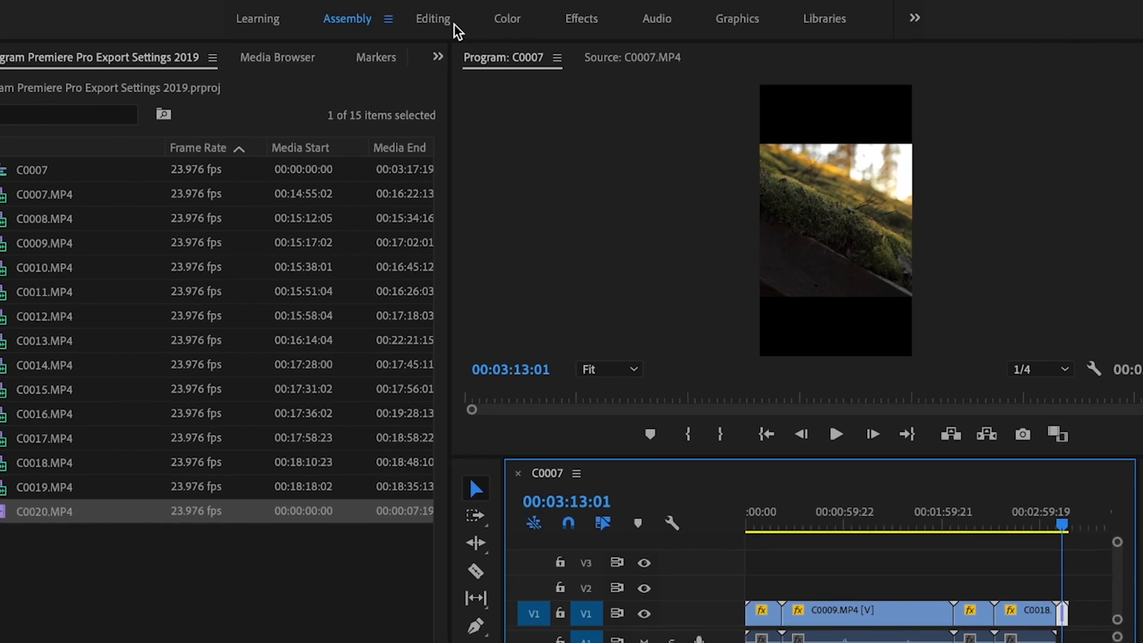
left_click(432, 18)
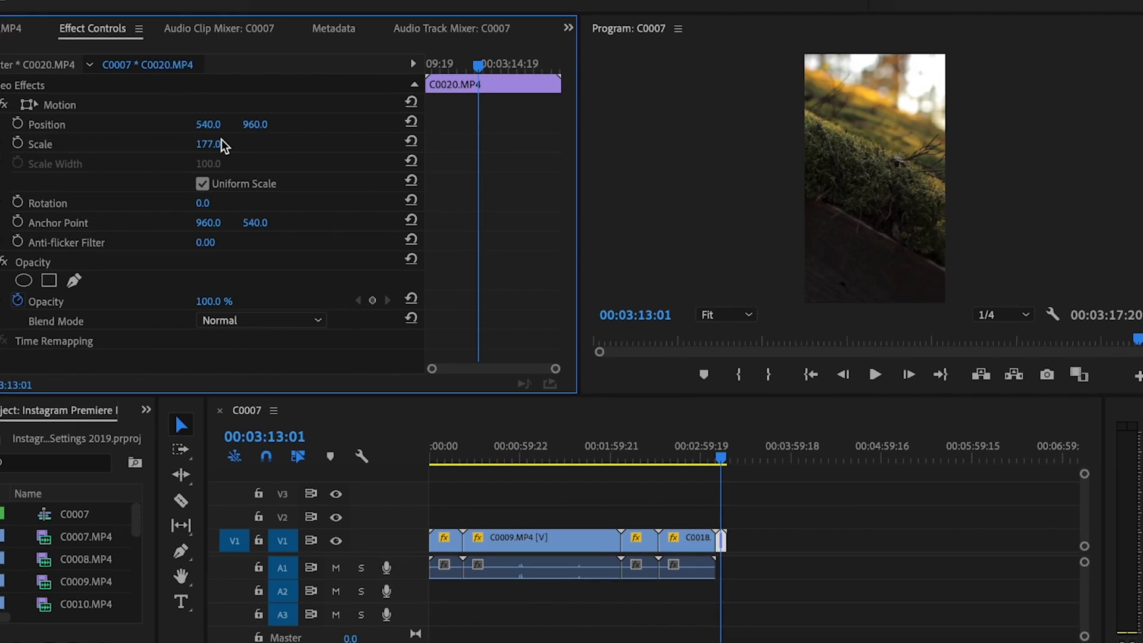
left_click(756, 522)
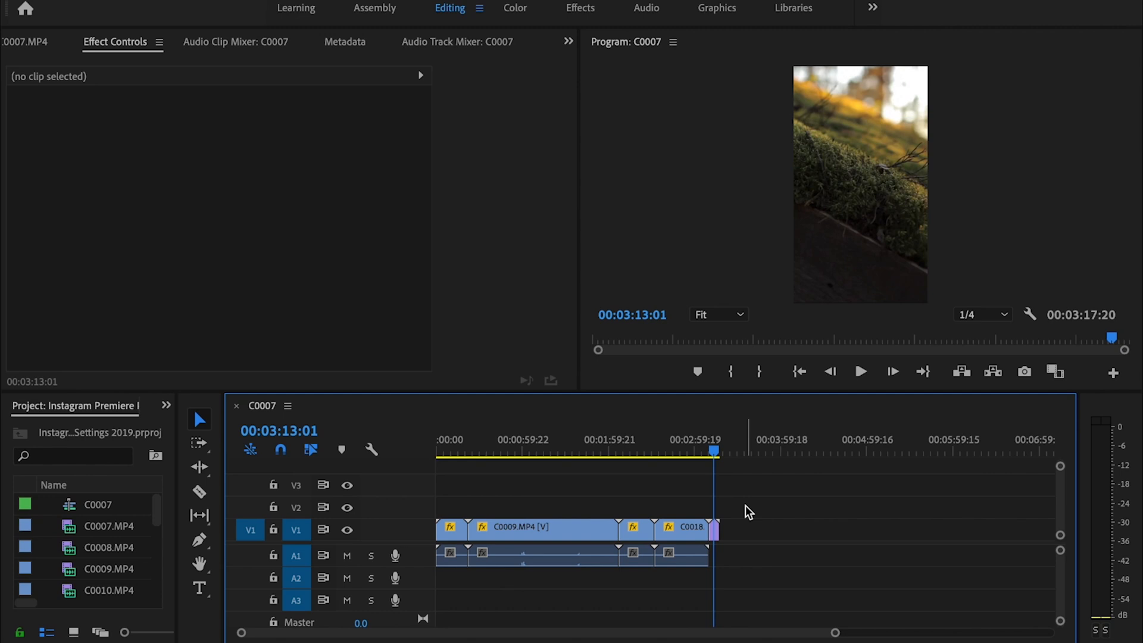
- Add markers at 15 and 30 seconds and trim the sequence to end with C0009
left_click(543, 528)
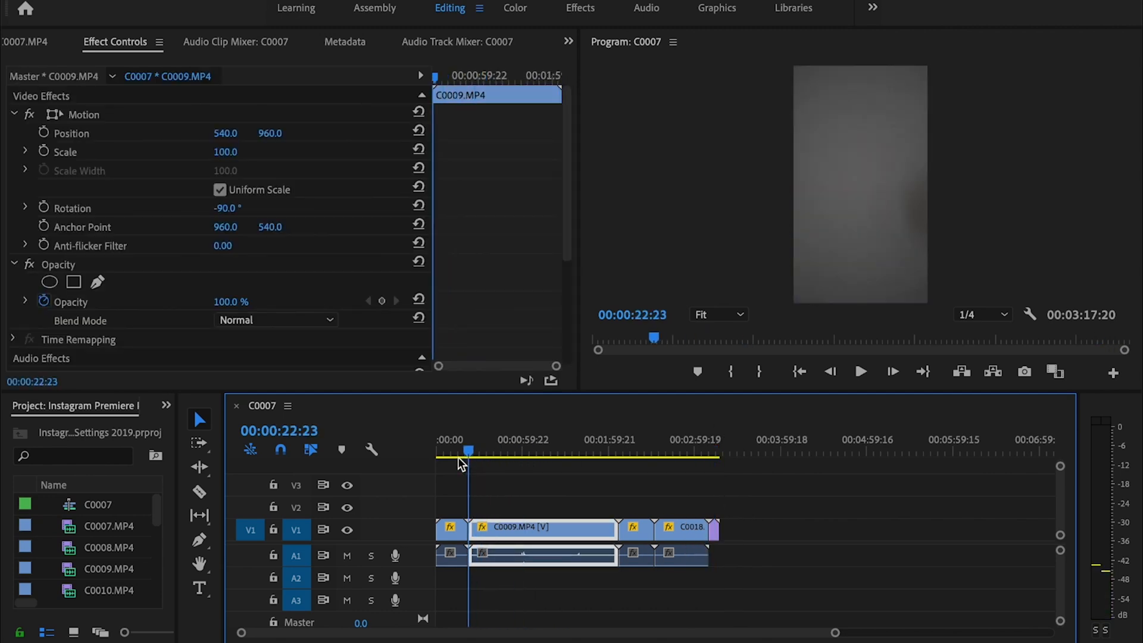
left_click(458, 451)
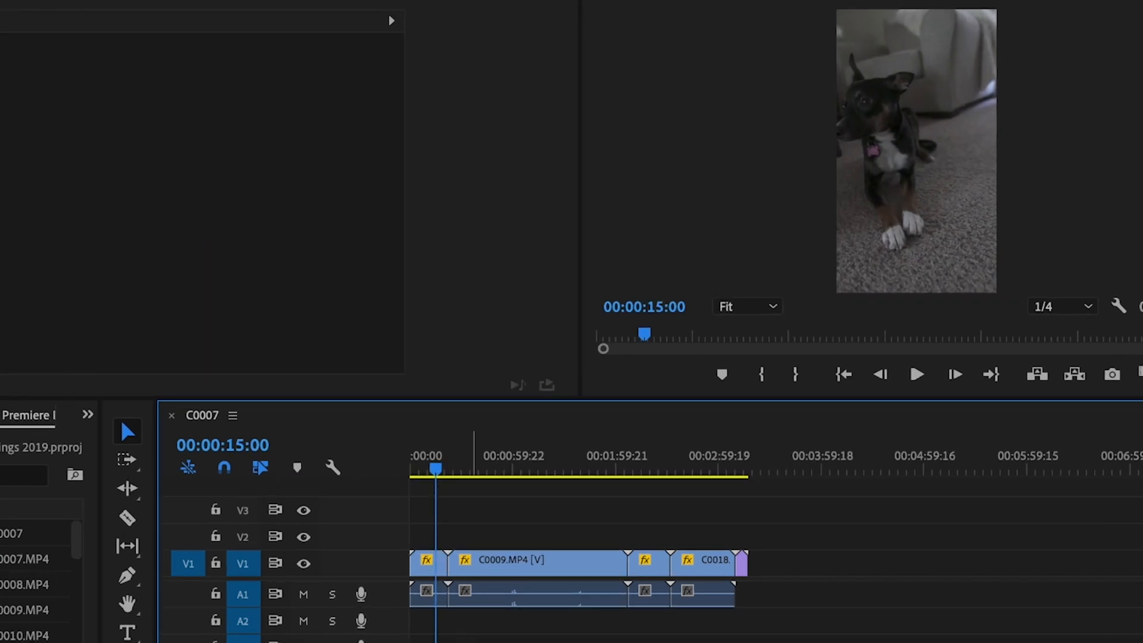
left_click(536, 561)
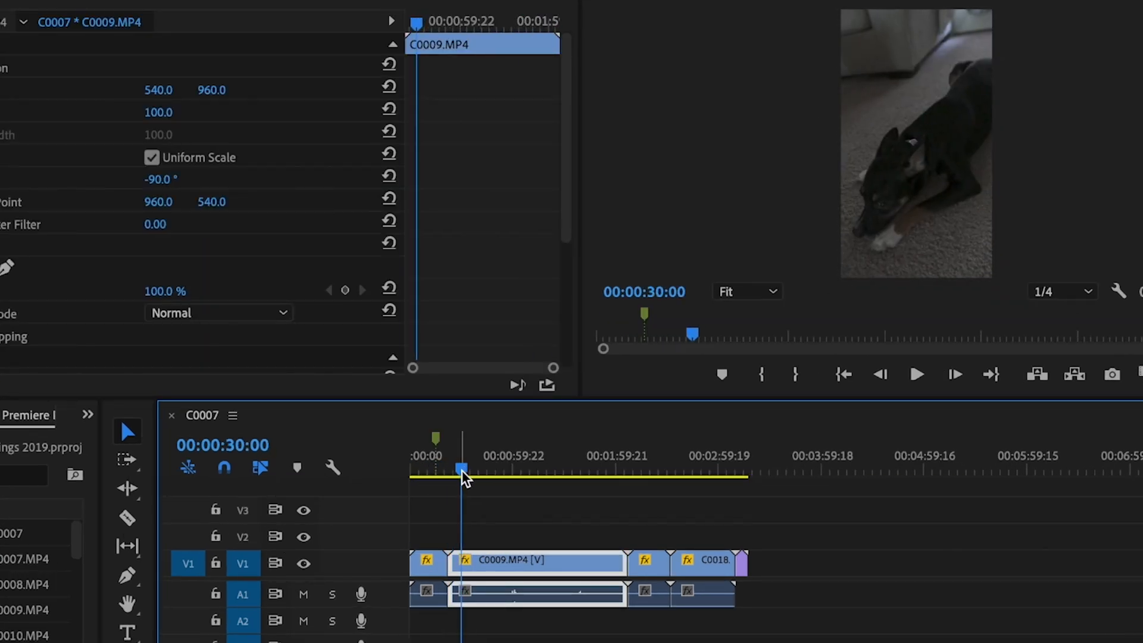
left_click(486, 469)
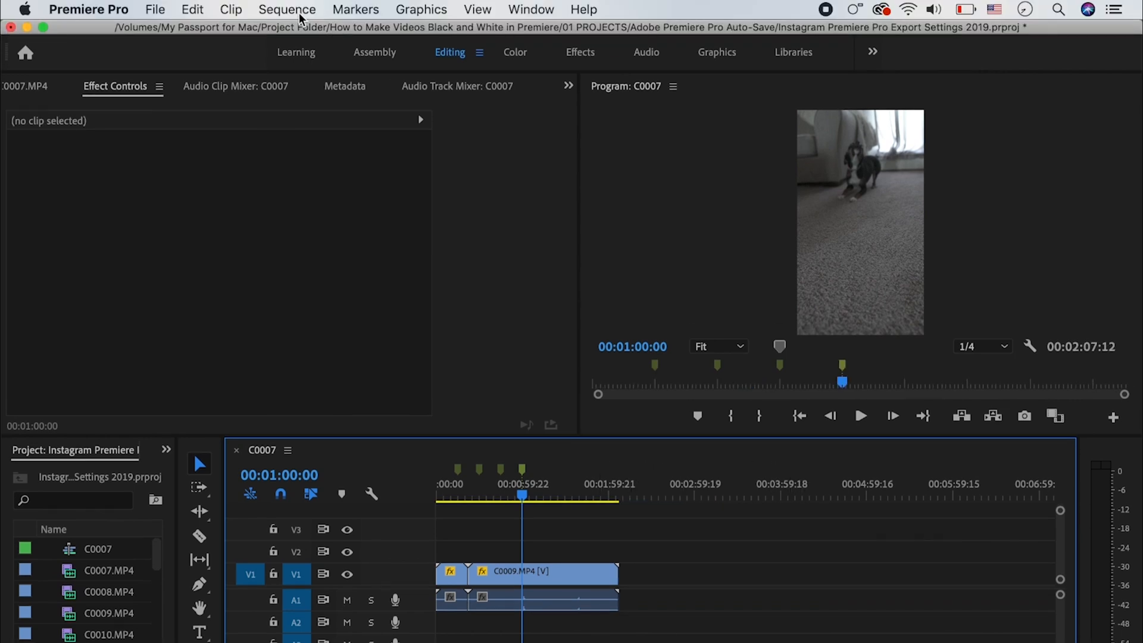
- Start an H.264 media export with the YouTube 1080p HD preset
left_click(154, 9)
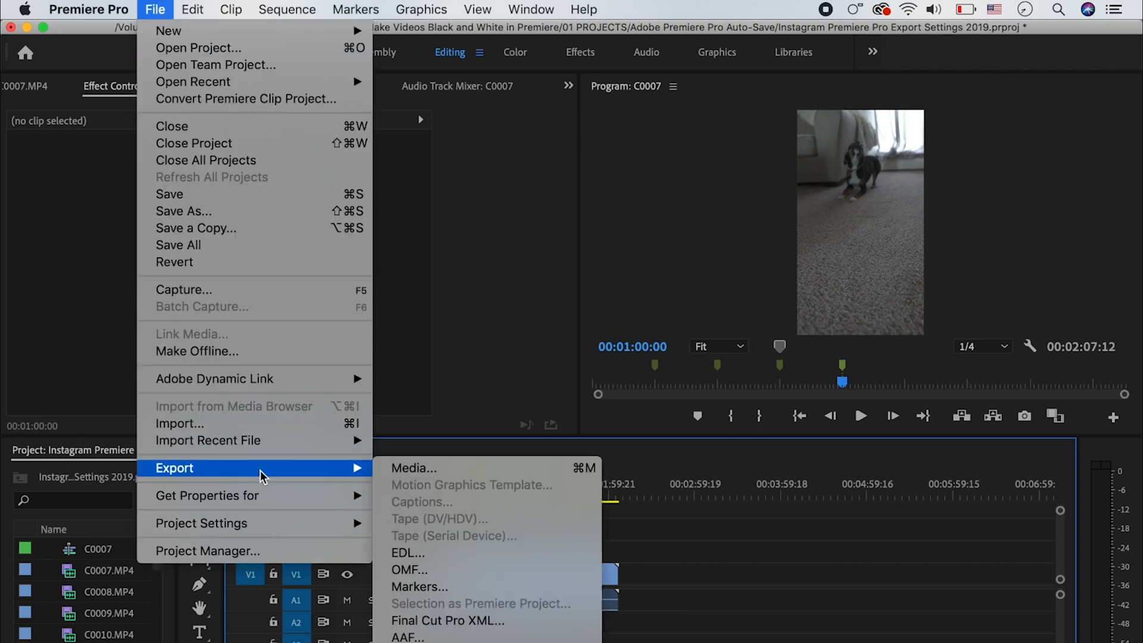
left_click(413, 467)
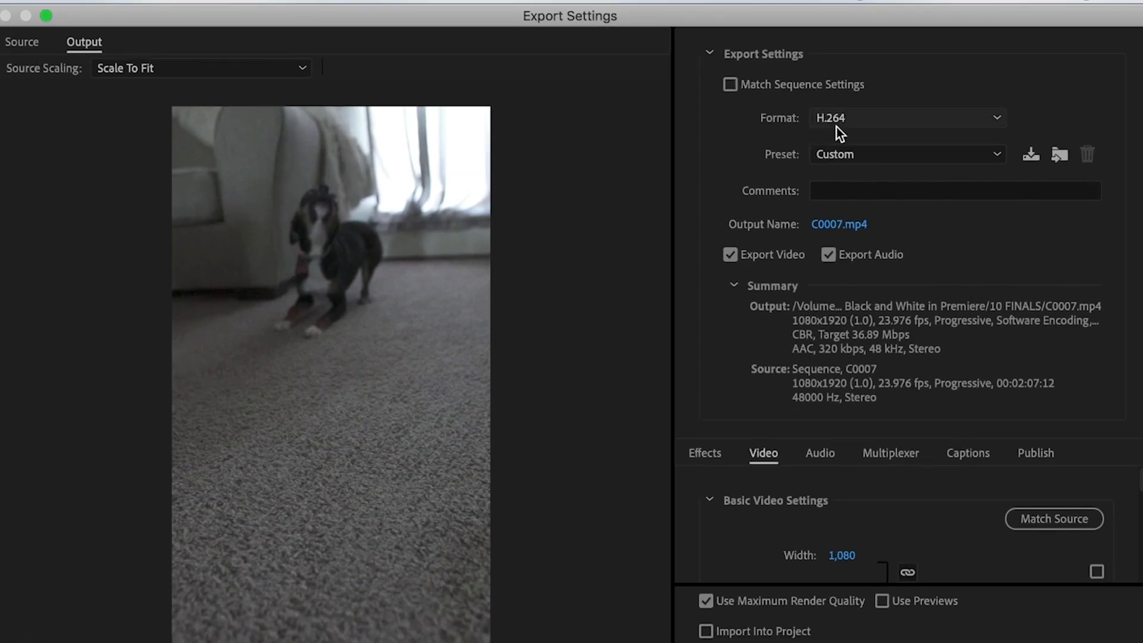
mouse_move(904, 154)
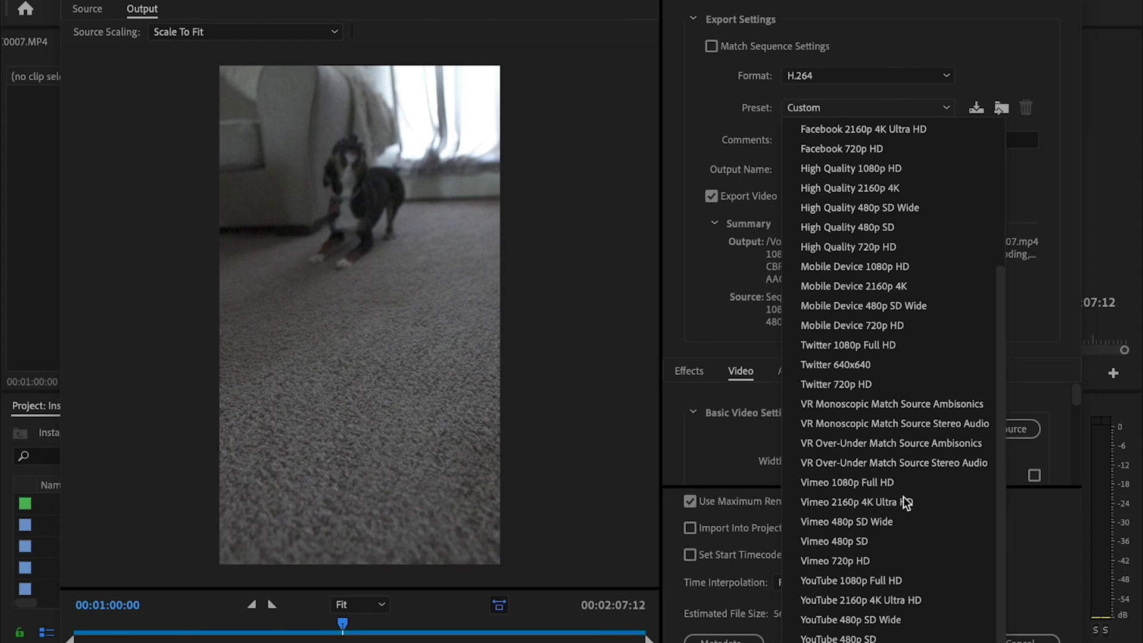
mouse_move(851, 580)
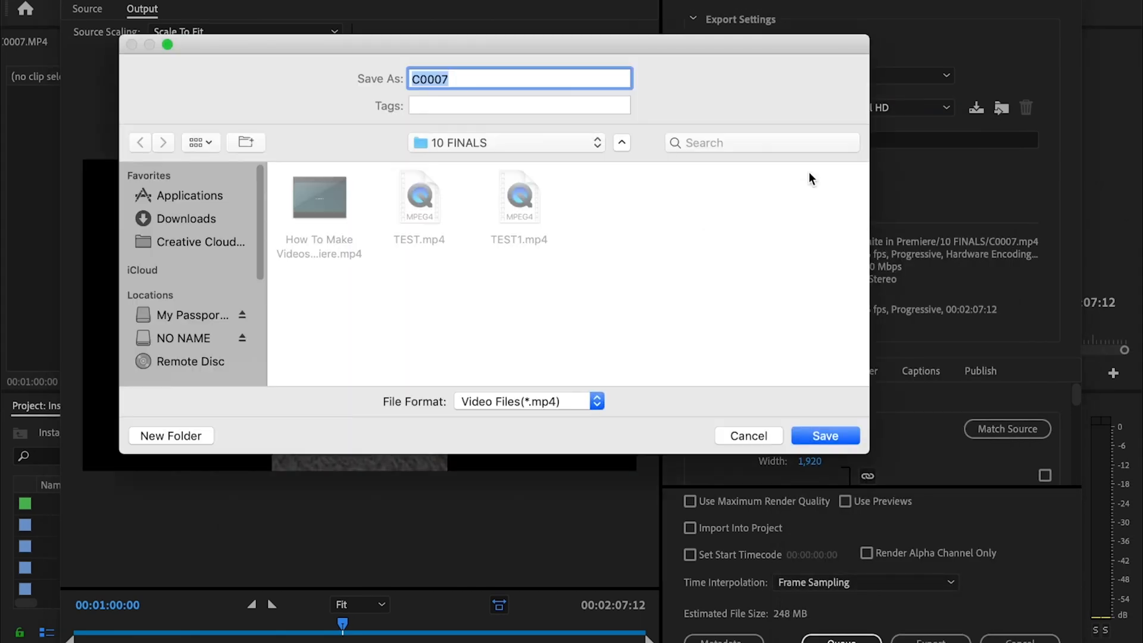
- Name the export output file TEST2 in the 10 FINALS folder
type("TES")
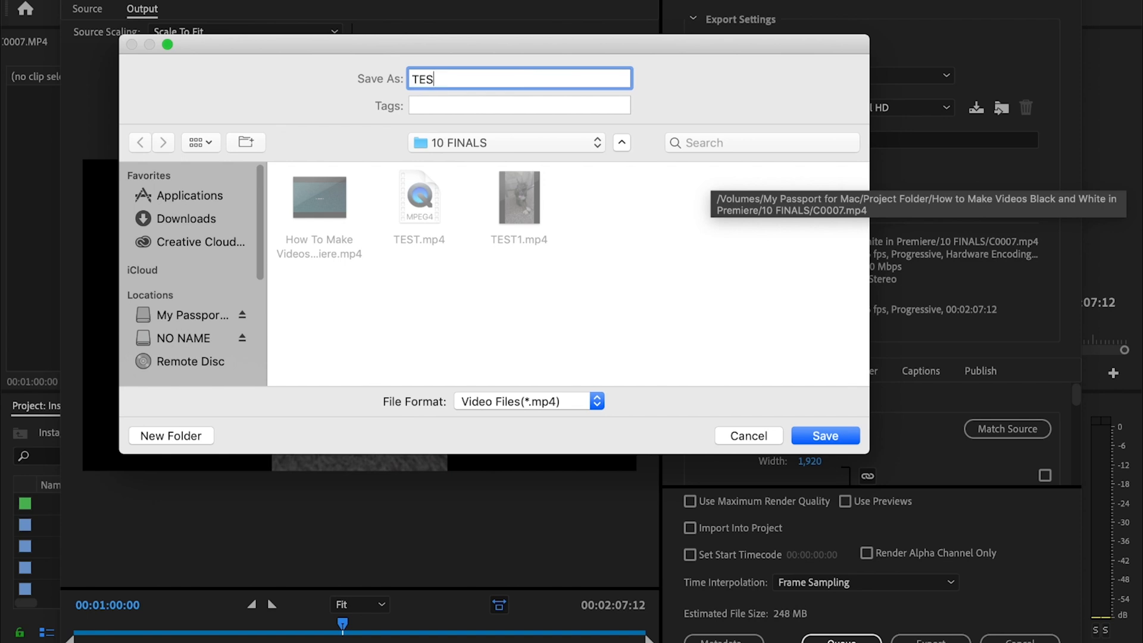
type("T2")
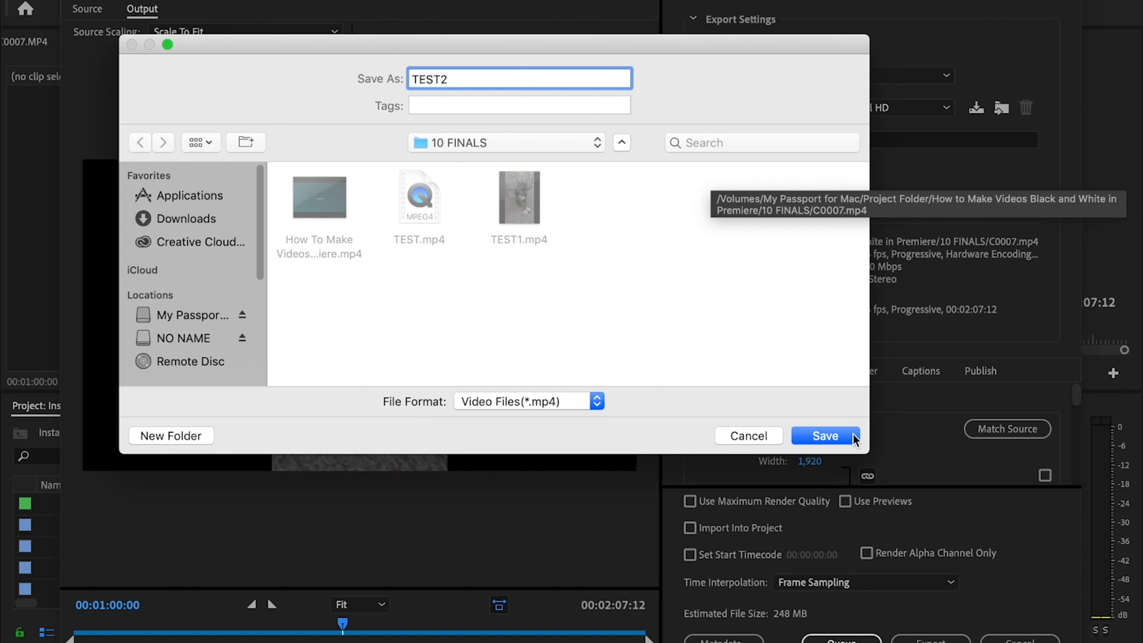
left_click(824, 436)
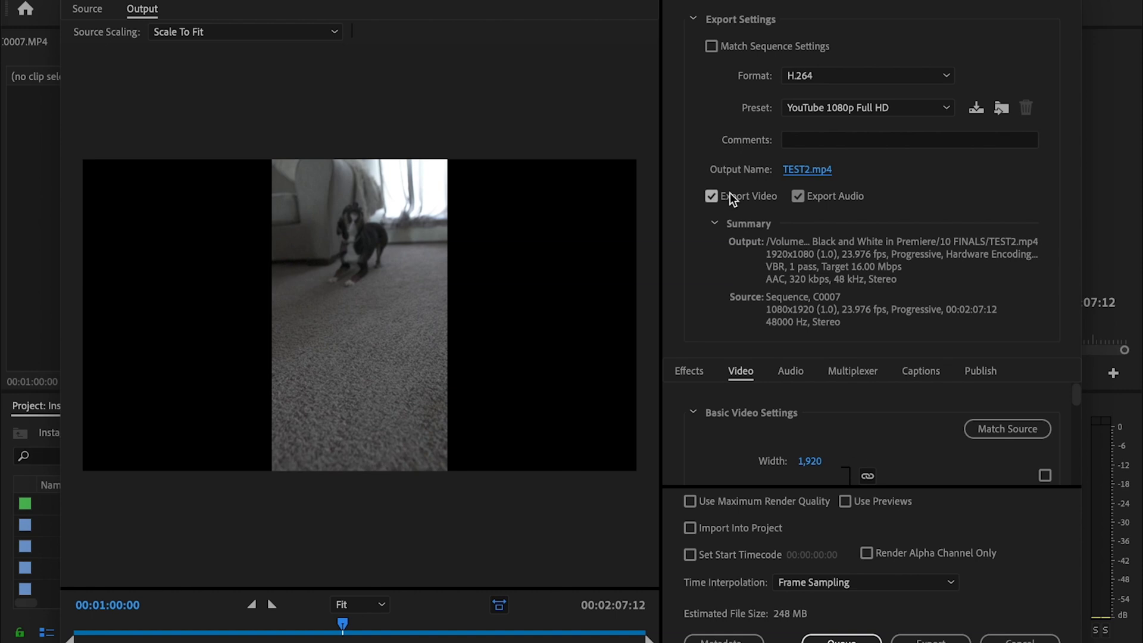
mouse_move(798, 197)
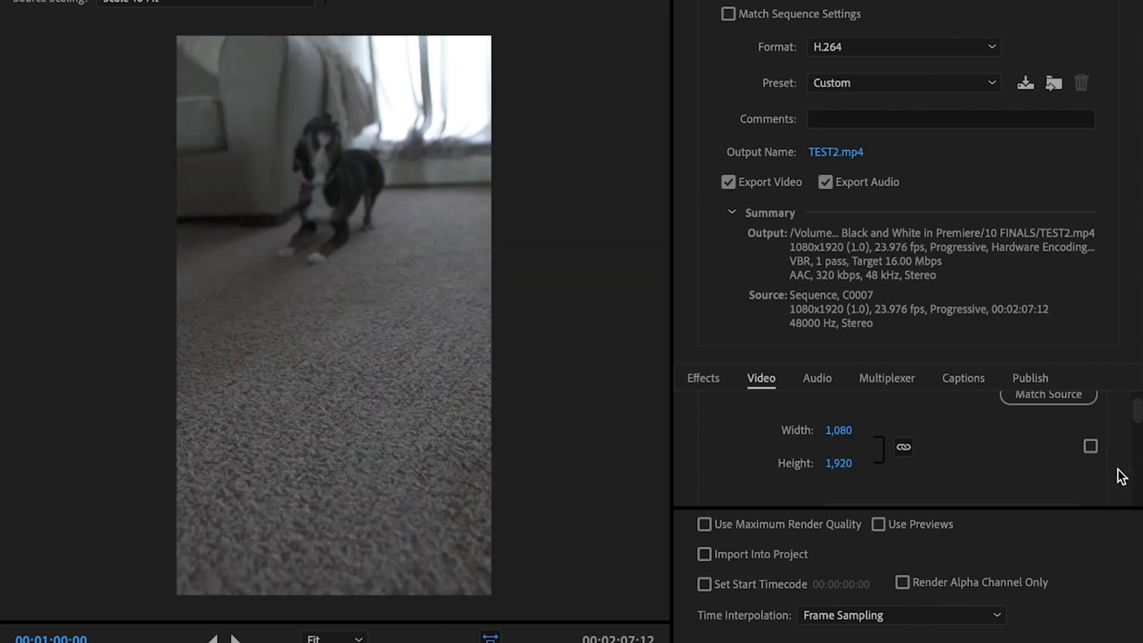
- Set the export to 1080x1920 and switch bitrate encoding to CBR at 16 Mbps
scroll("down", 3)
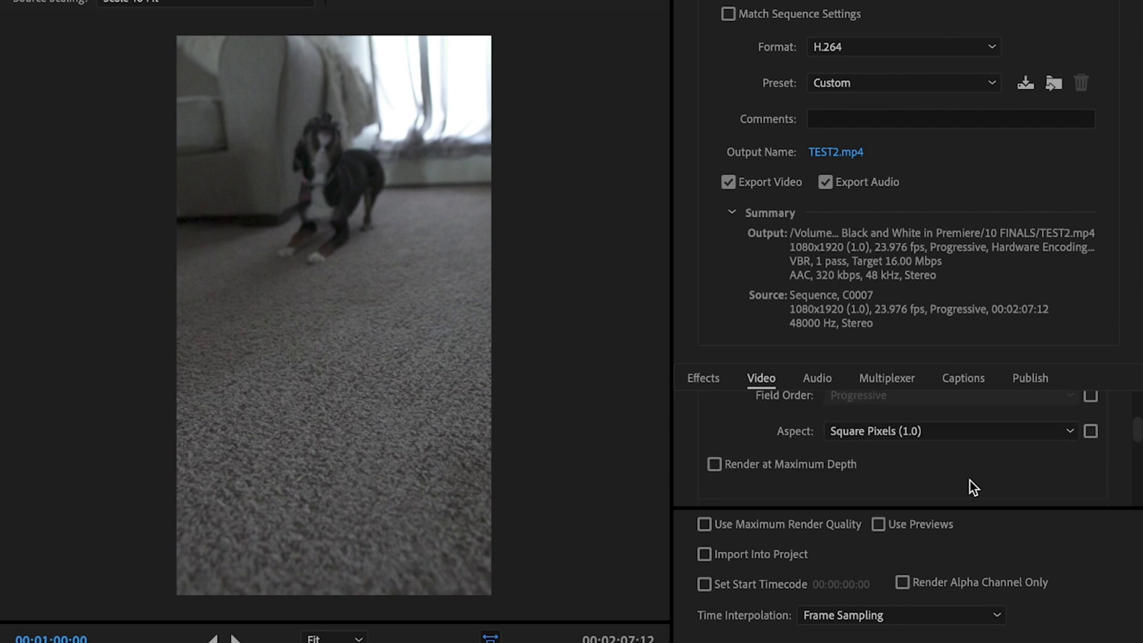
left_click(715, 465)
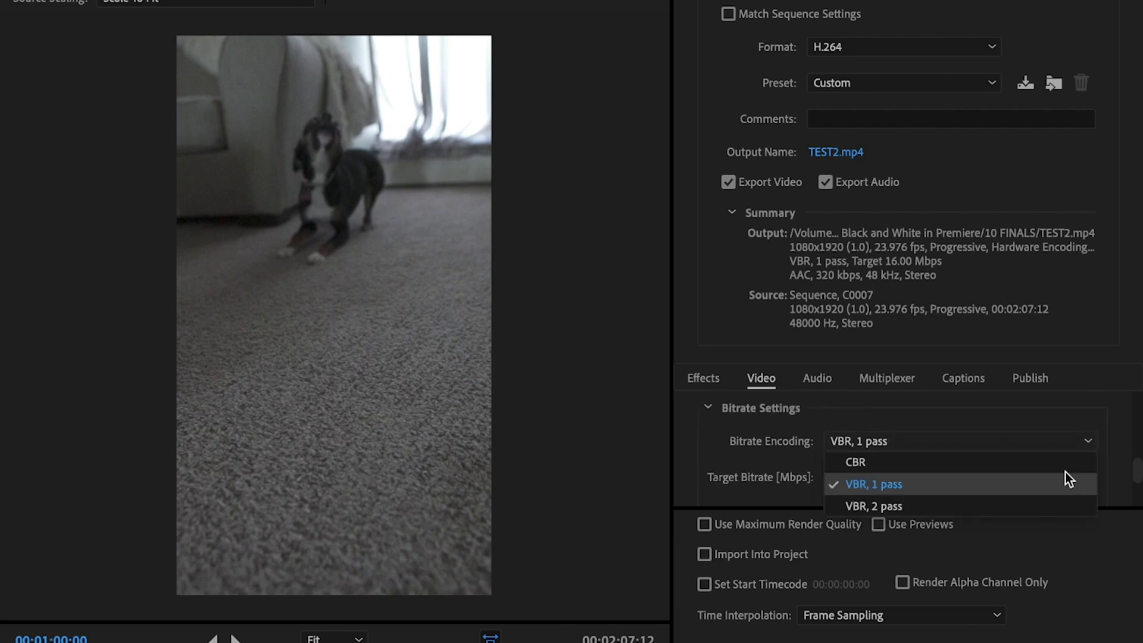
left_click(854, 462)
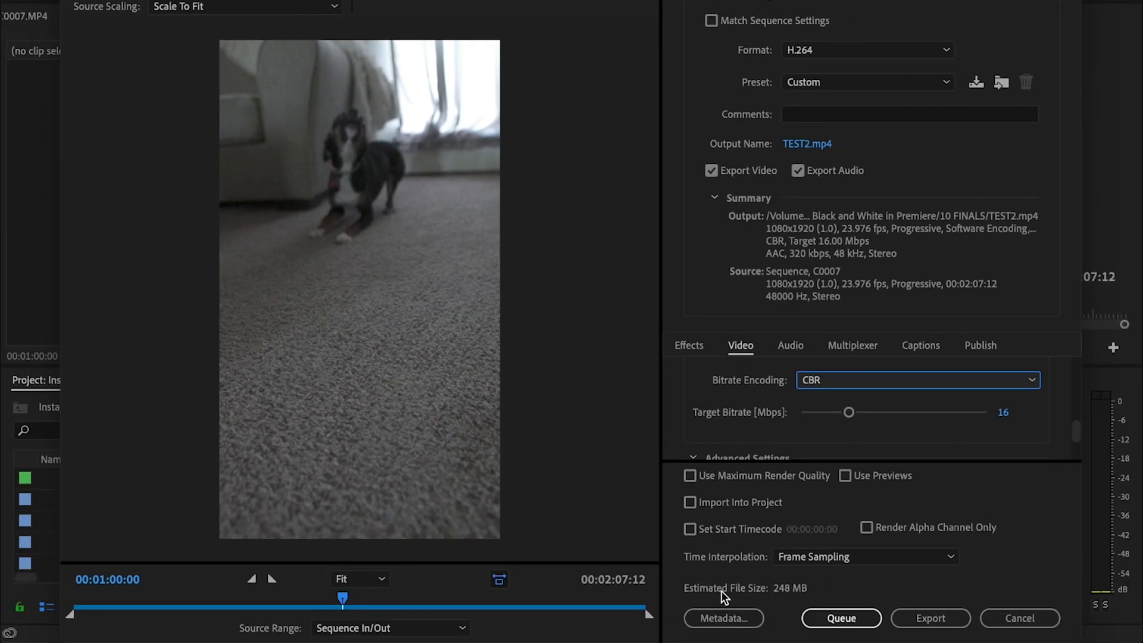
mouse_move(794, 599)
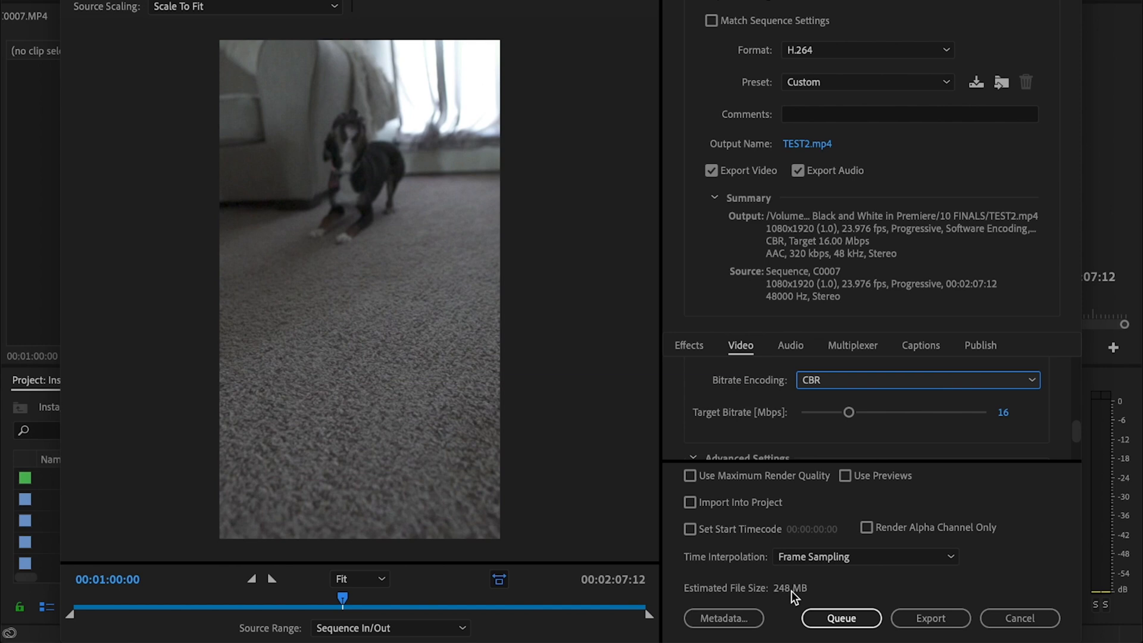
mouse_move(846, 425)
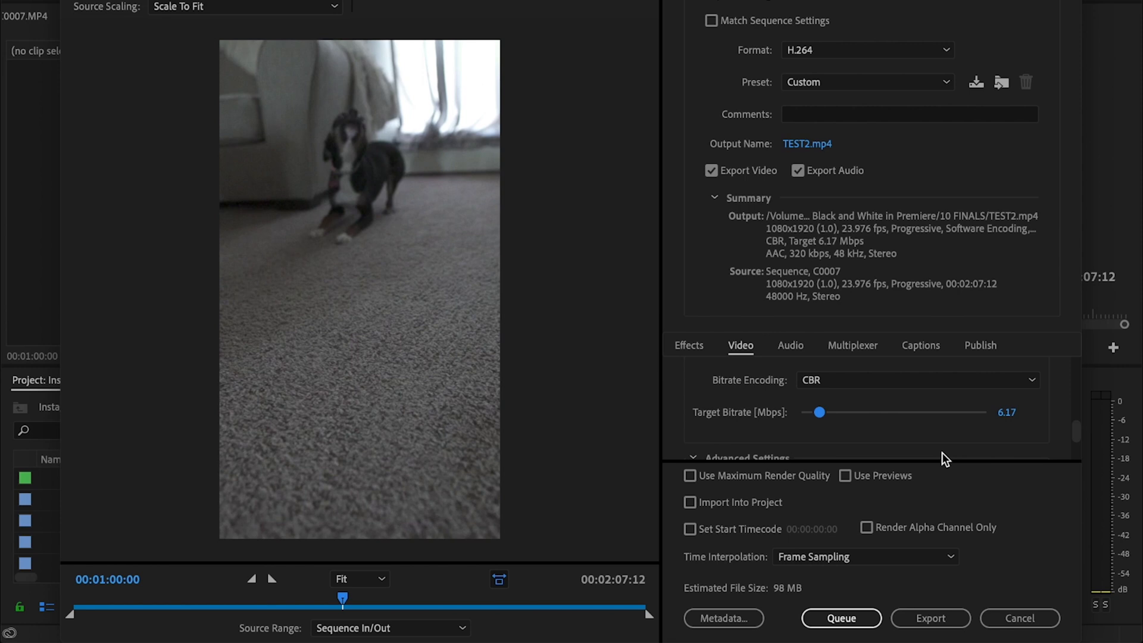
mouse_move(691, 476)
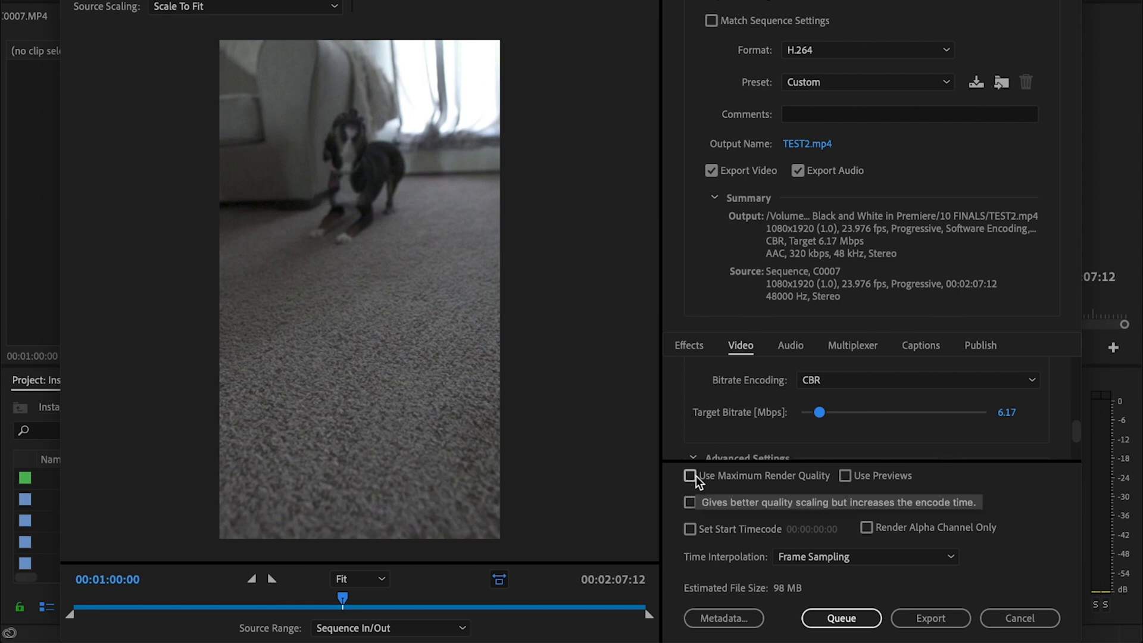
- Lower the target bitrate to 6.17 Mbps and enable maximum render quality
left_click(689, 475)
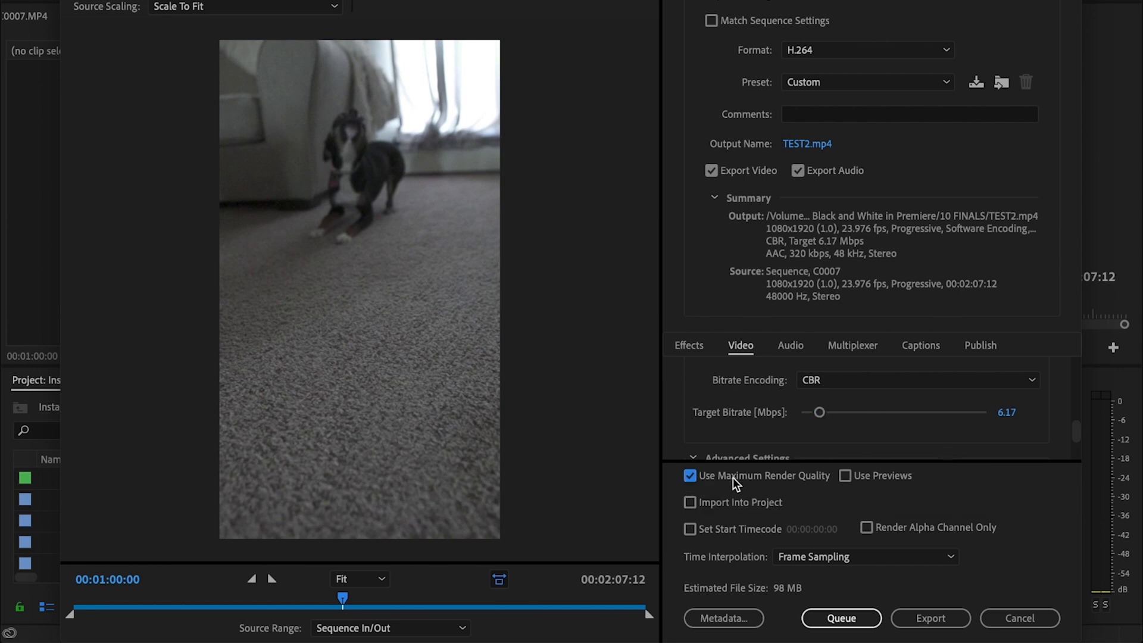
mouse_move(932, 619)
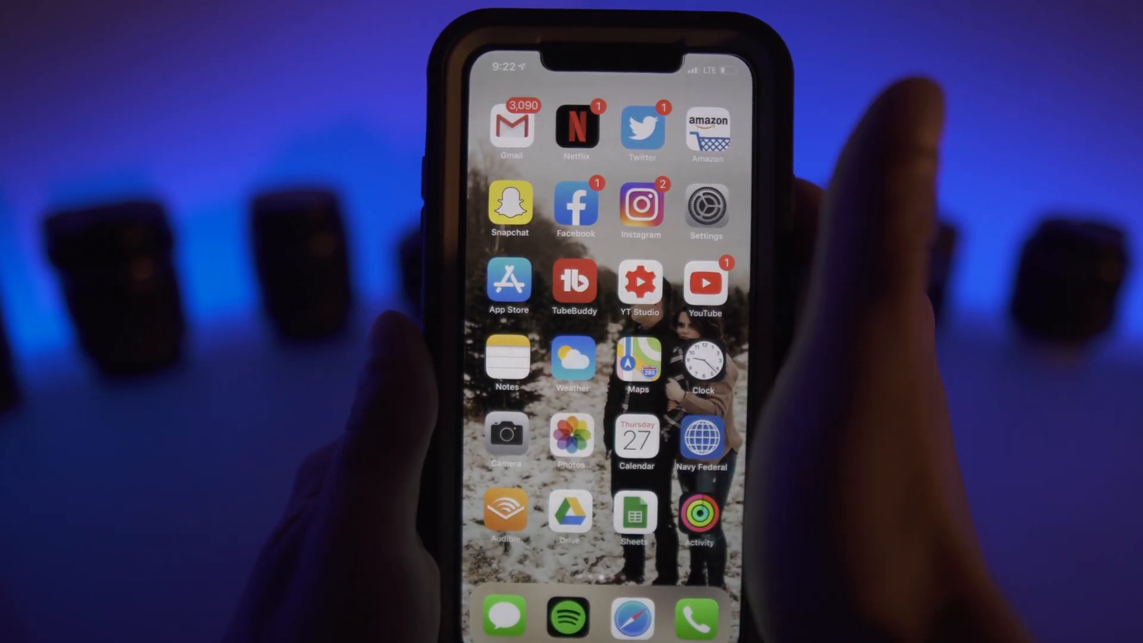
left_click(640, 206)
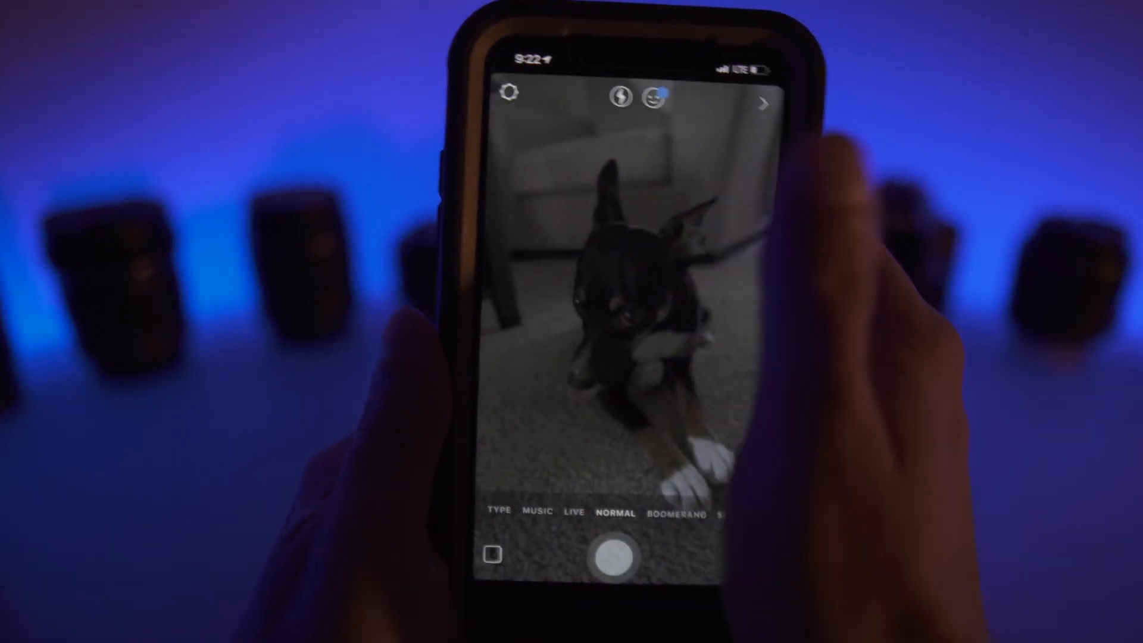
left_click(604, 557)
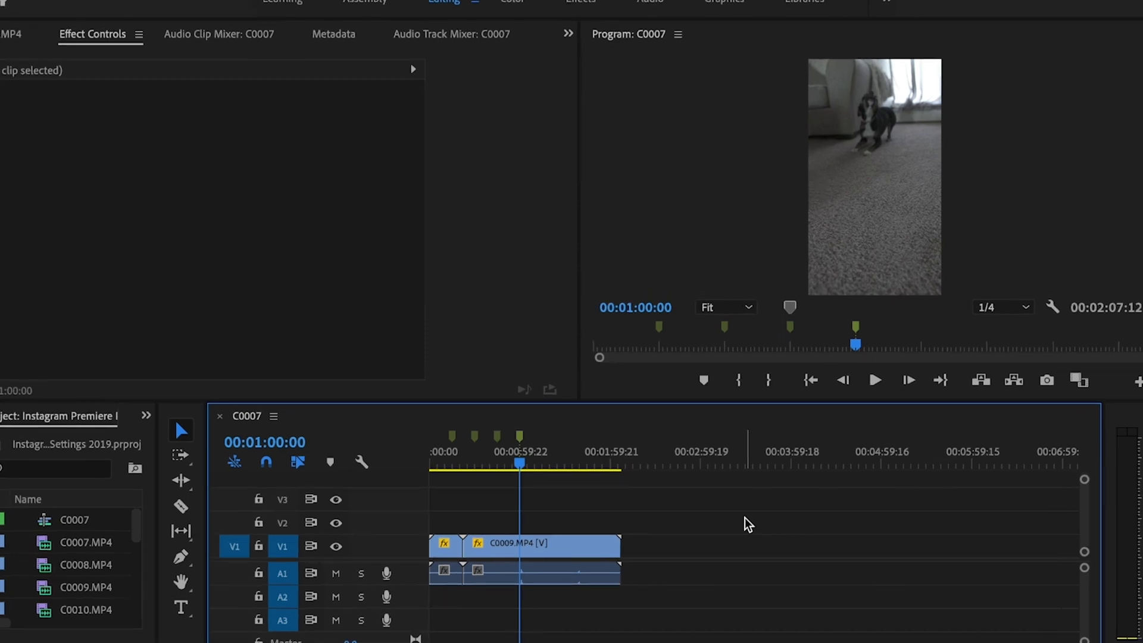
- Set the C0007 sequence frame size to 1080 by 1350 and accept deleting its preview files
left_click(287, 9)
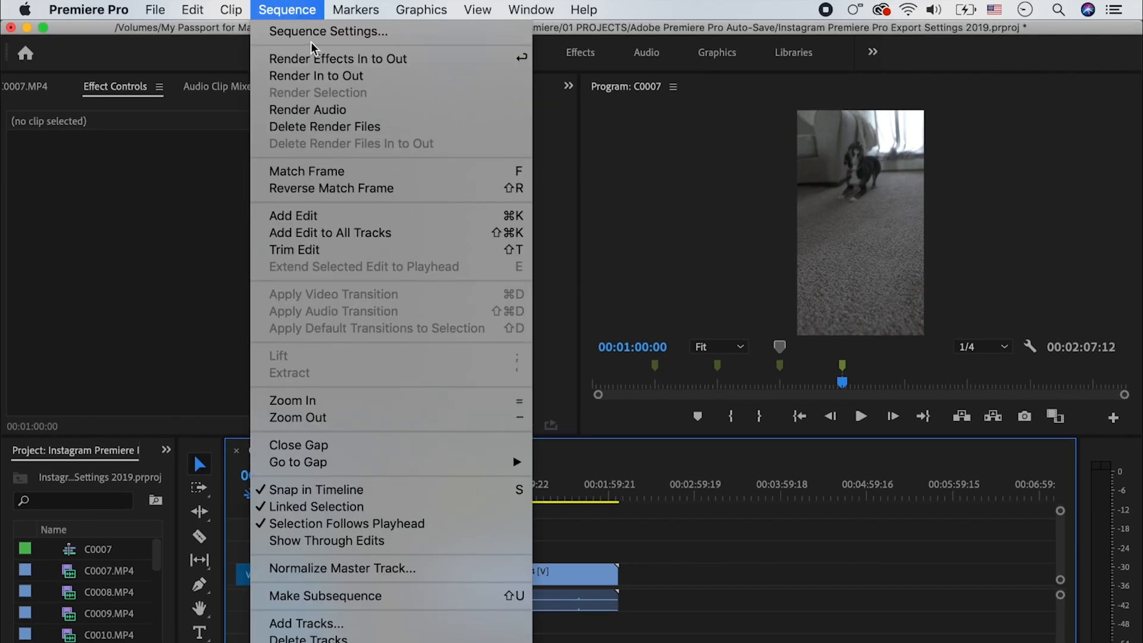
left_click(328, 31)
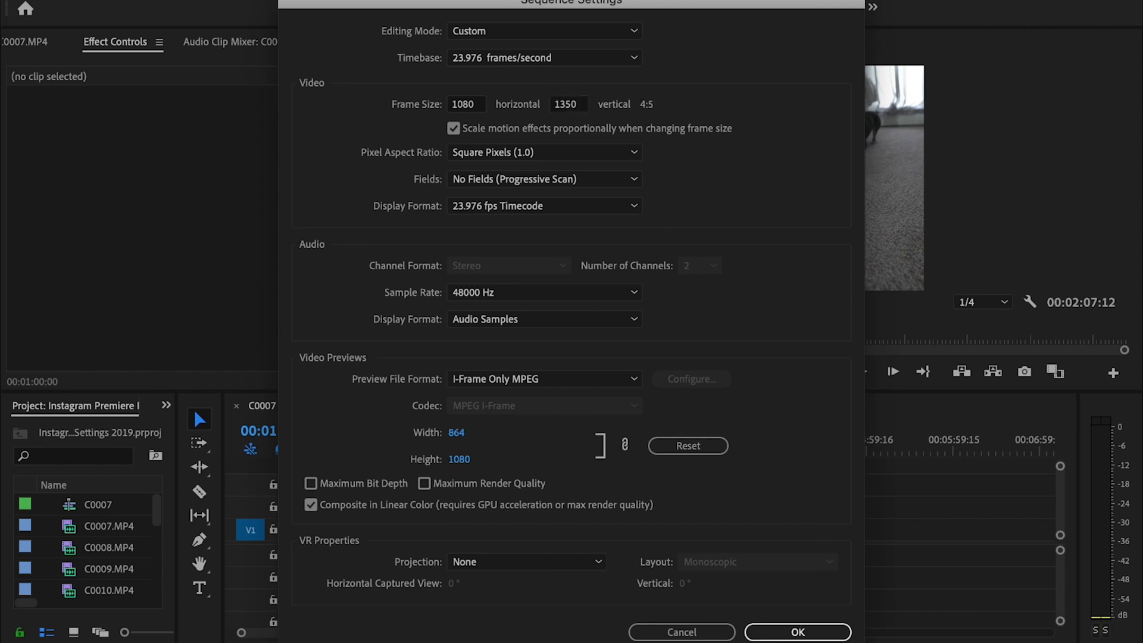
left_click(797, 631)
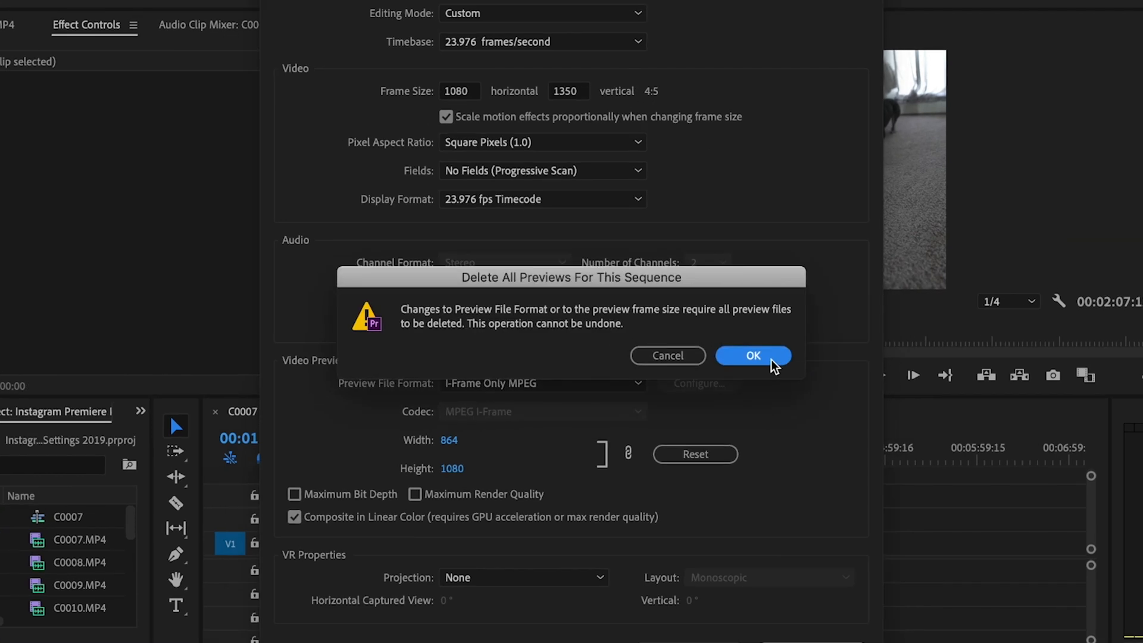
left_click(753, 356)
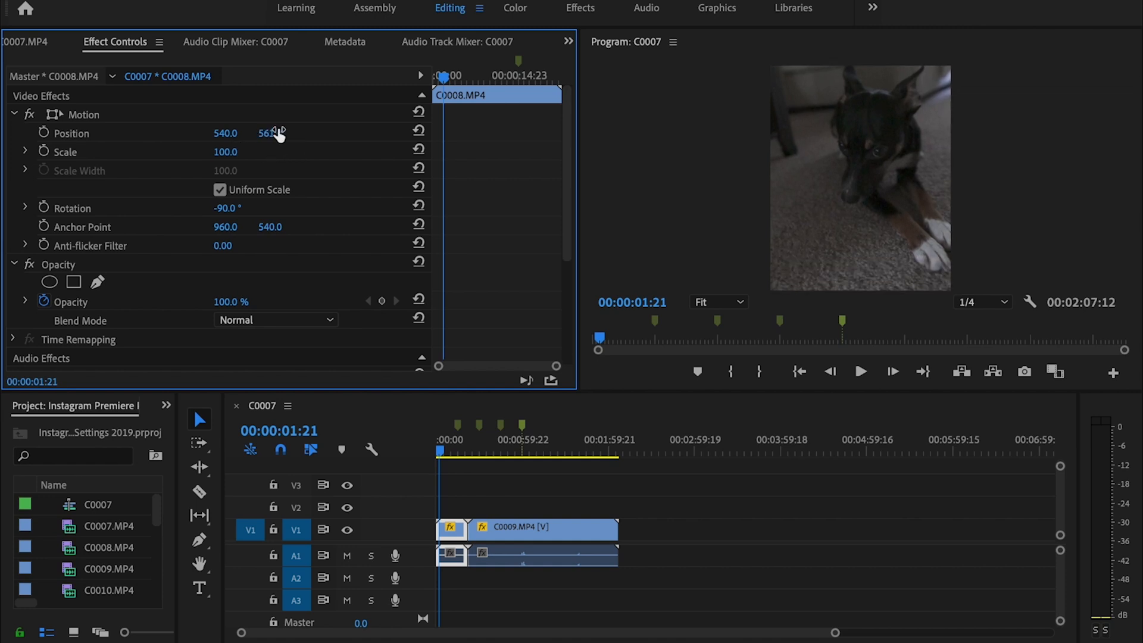
- Nudge the C0008 clip's vertical position in the 4:5 frame, then bring up Export Media
left_click_drag(225, 132, 243, 132)
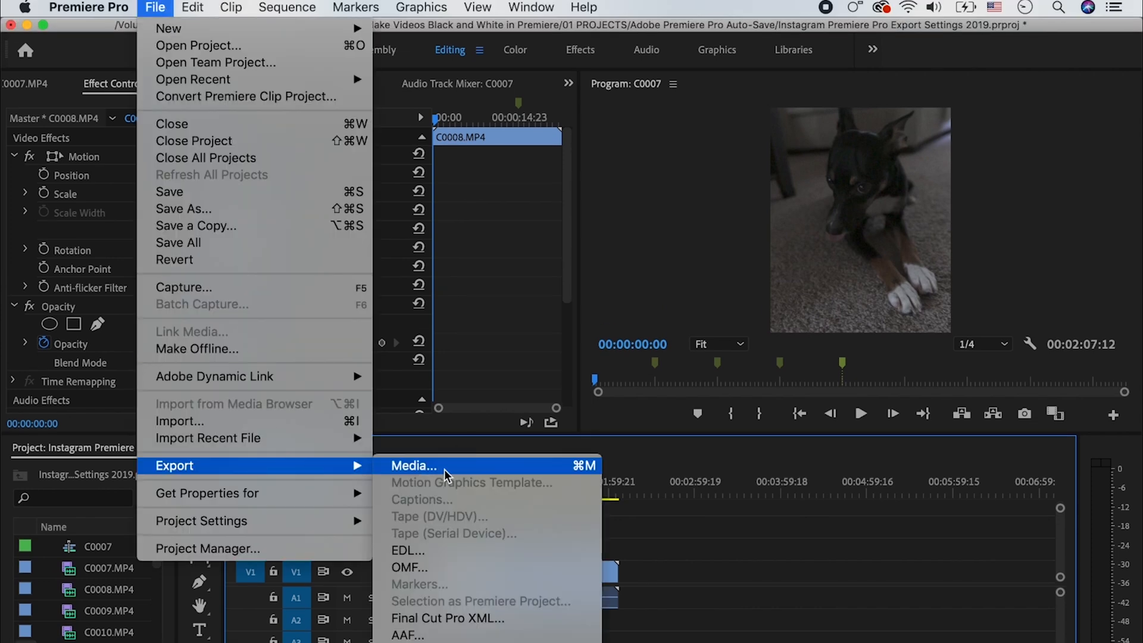
left_click(413, 466)
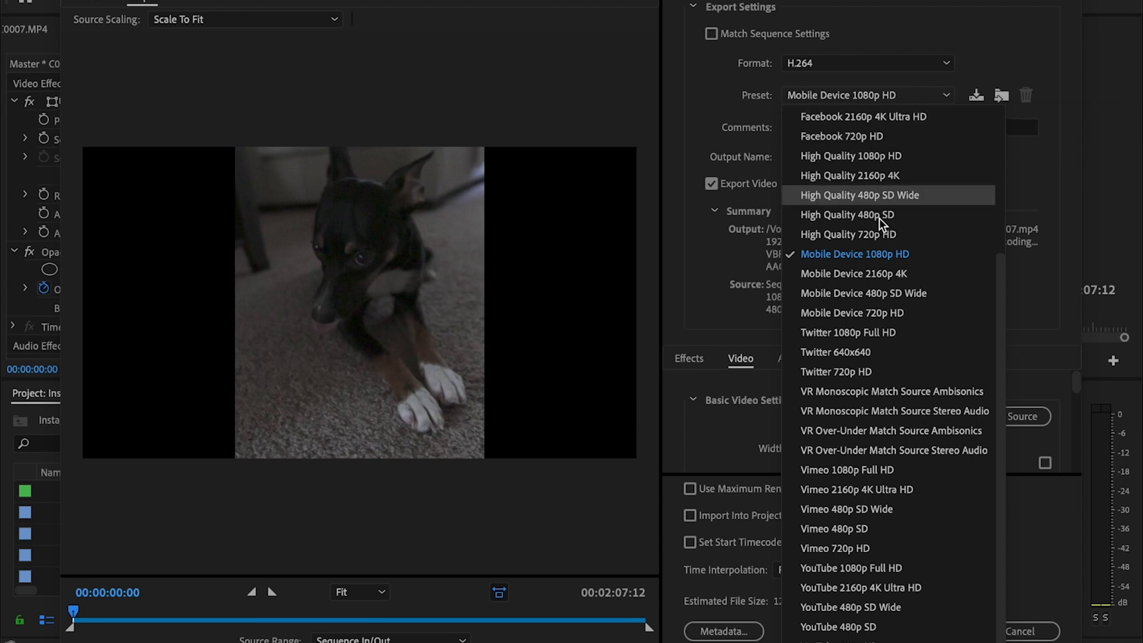
- Keep the Mobile Device 1080p HD preset and name the output TESTTT.mp4 in 10 FINALS
left_click(855, 253)
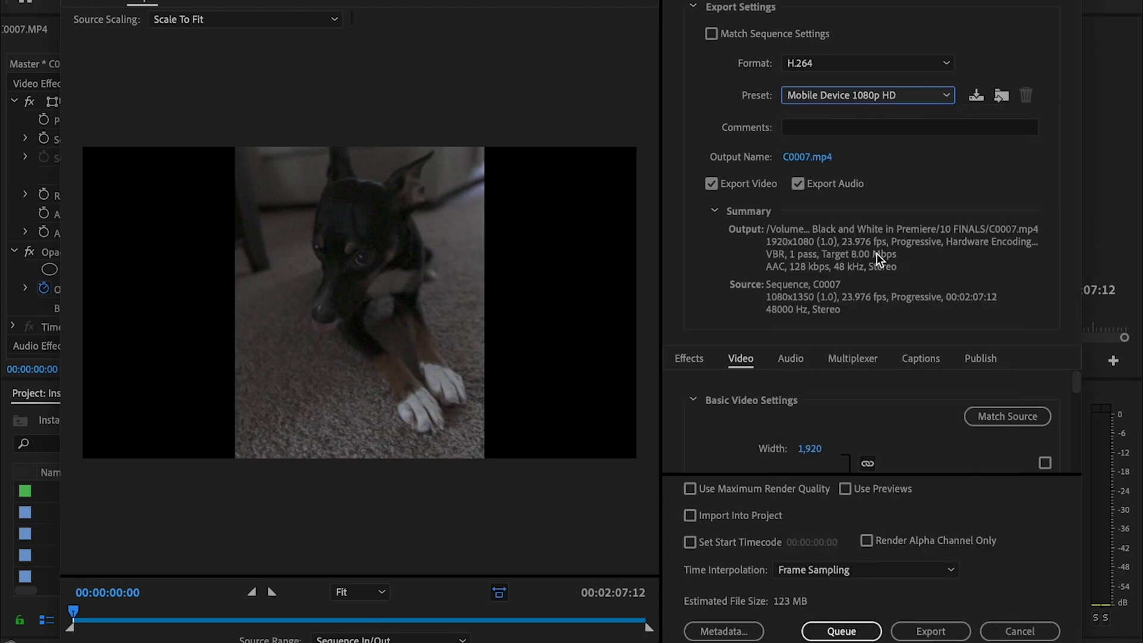
left_click(808, 157)
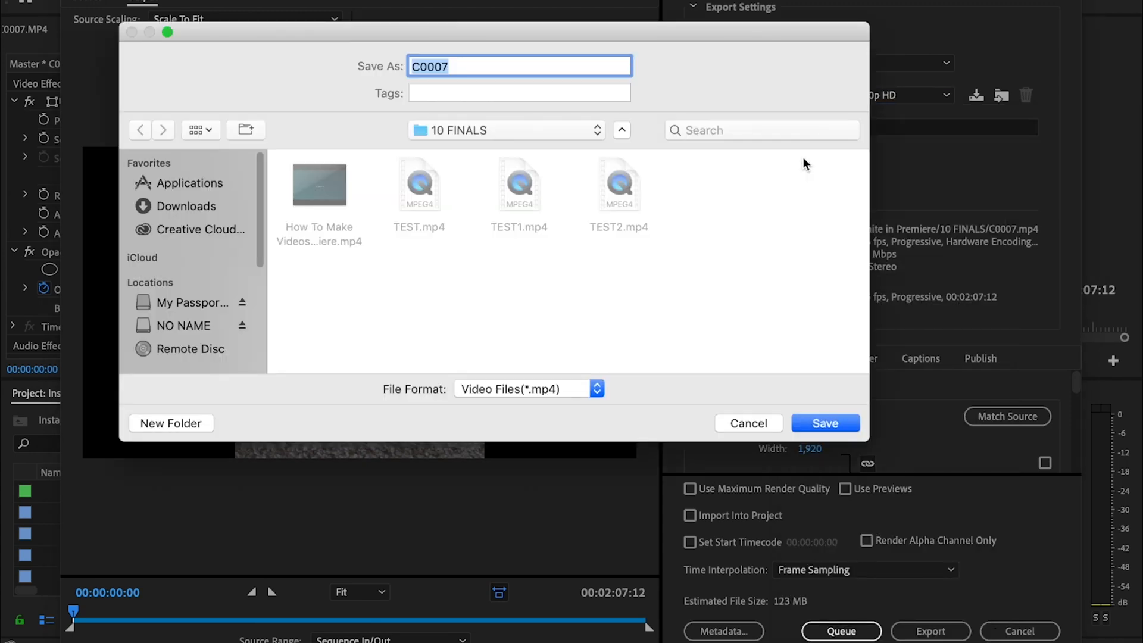
type("TE")
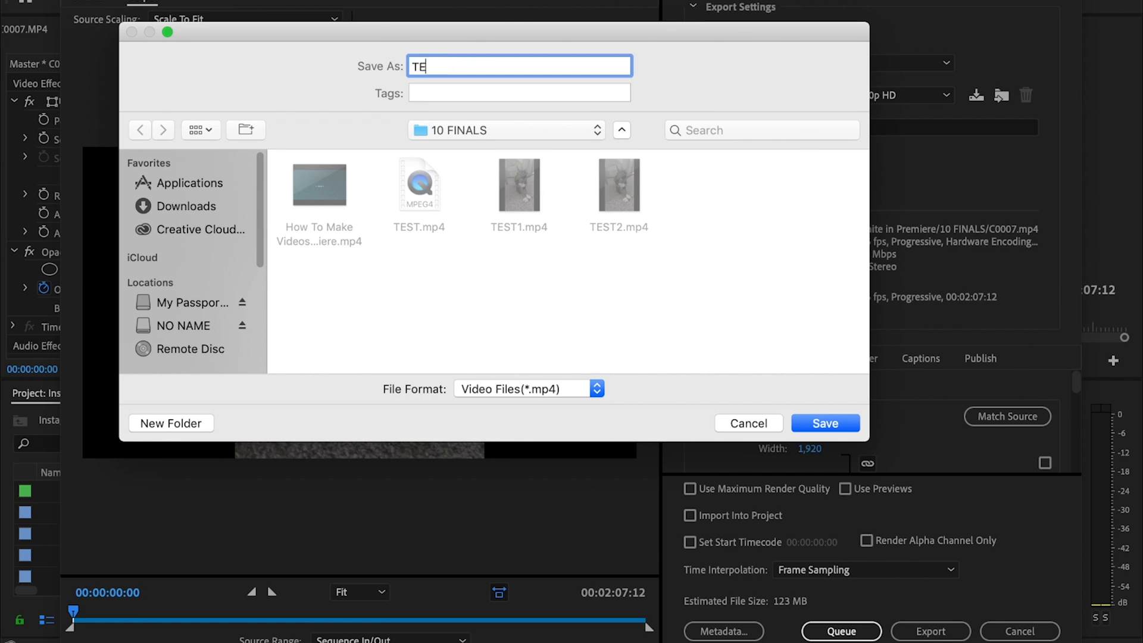
type("STTT")
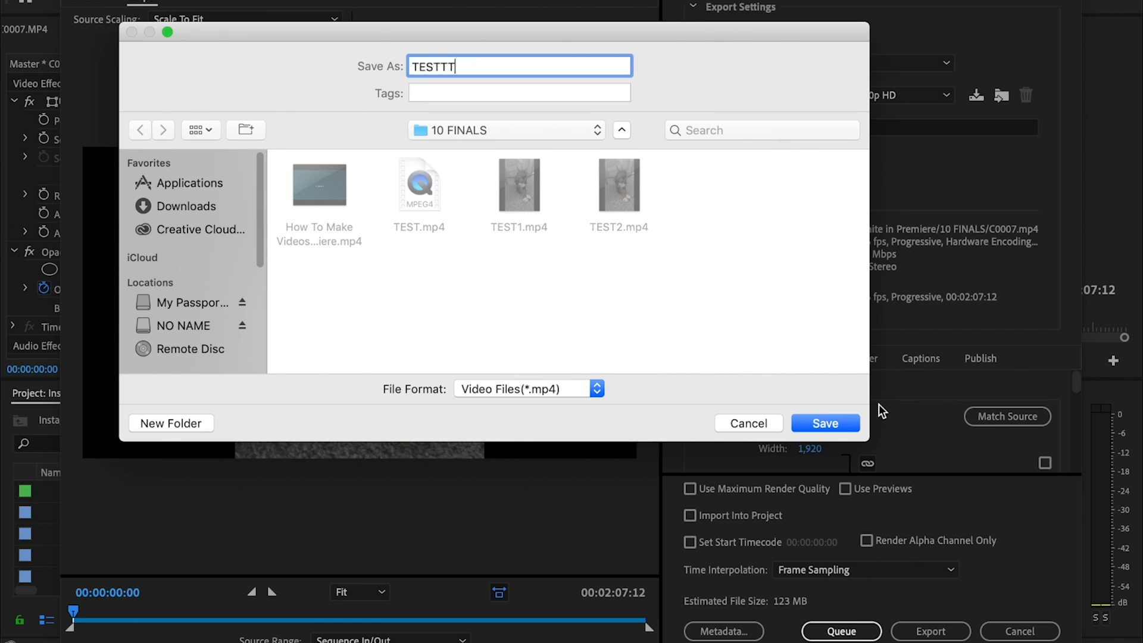
left_click(825, 424)
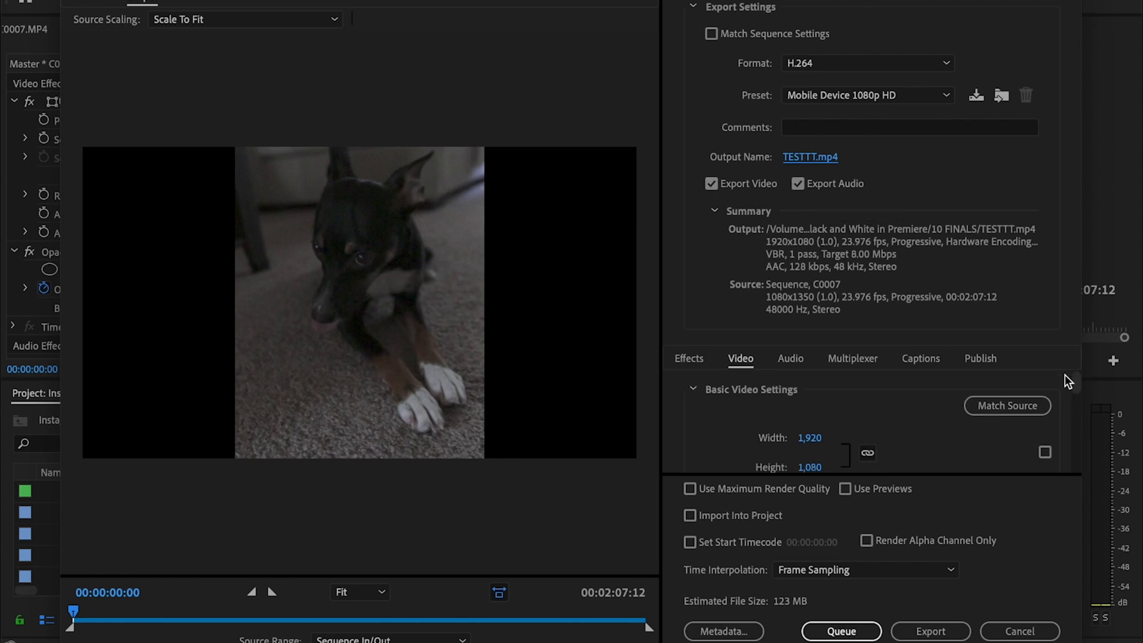
- Override the export size to 1080 by 1350, enable maximum depth and render quality, and start encoding at 6.51 Mbps
left_click(1046, 452)
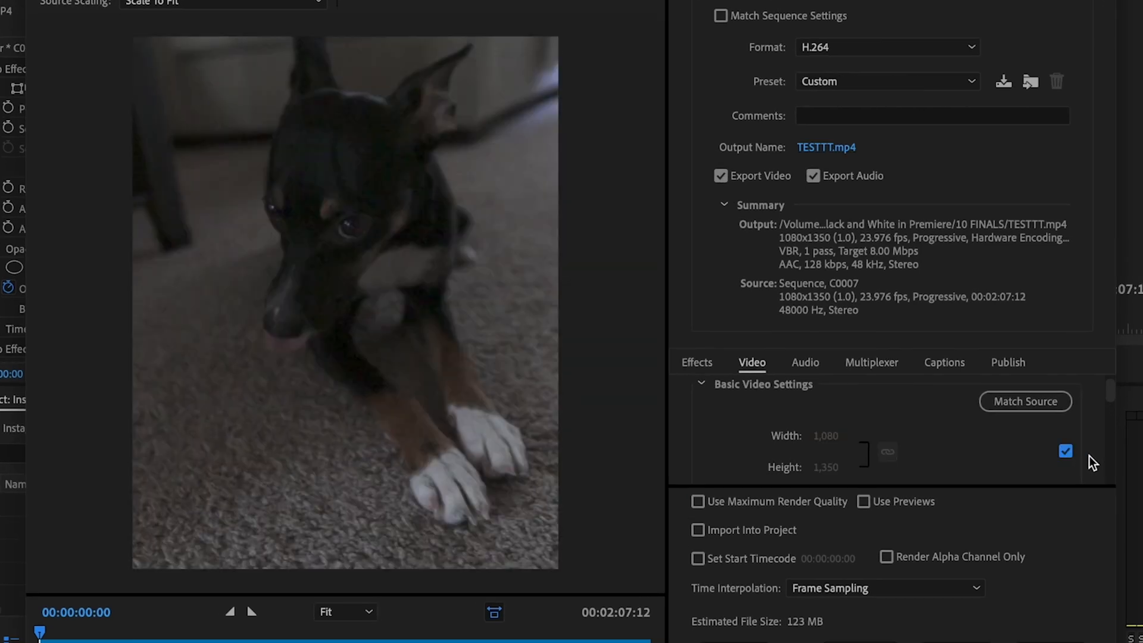
mouse_move(842, 447)
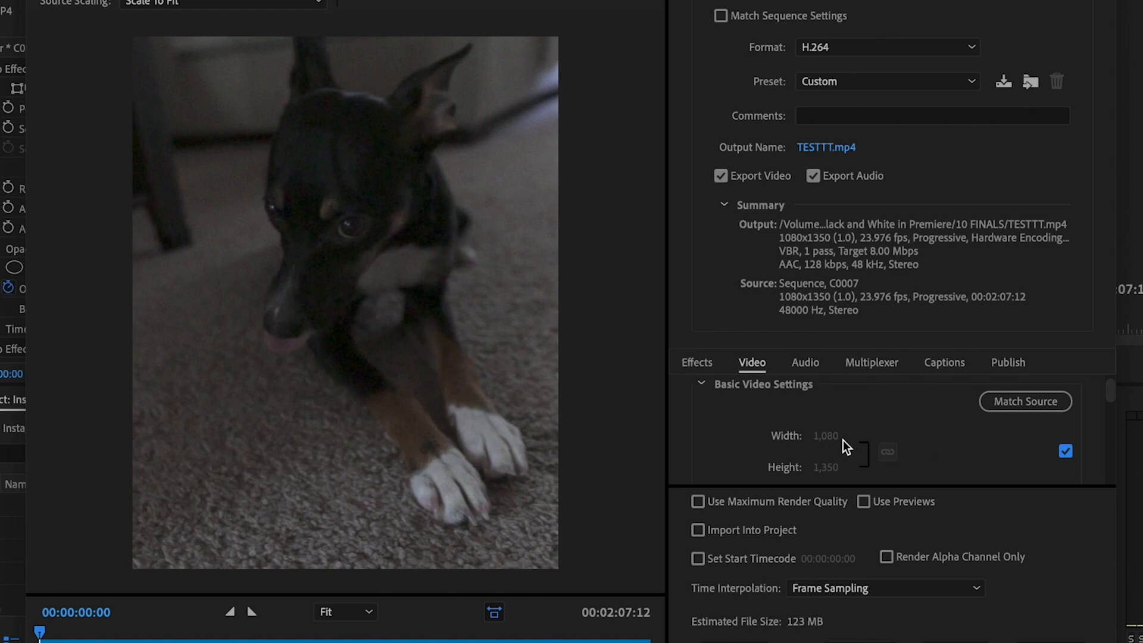
mouse_move(846, 447)
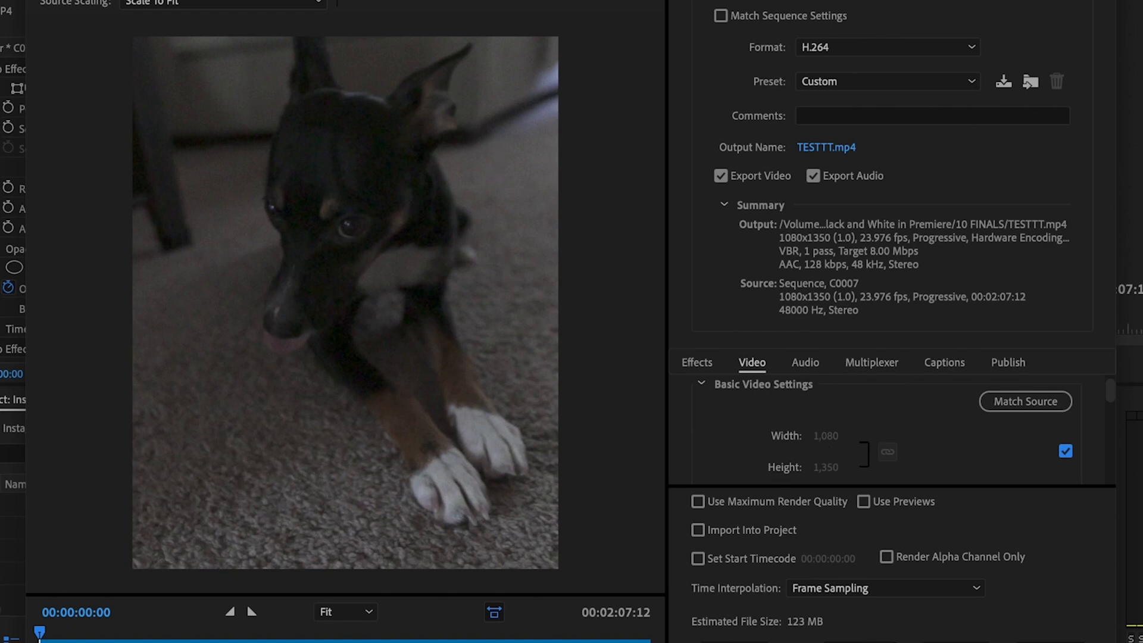
scroll("down", 3)
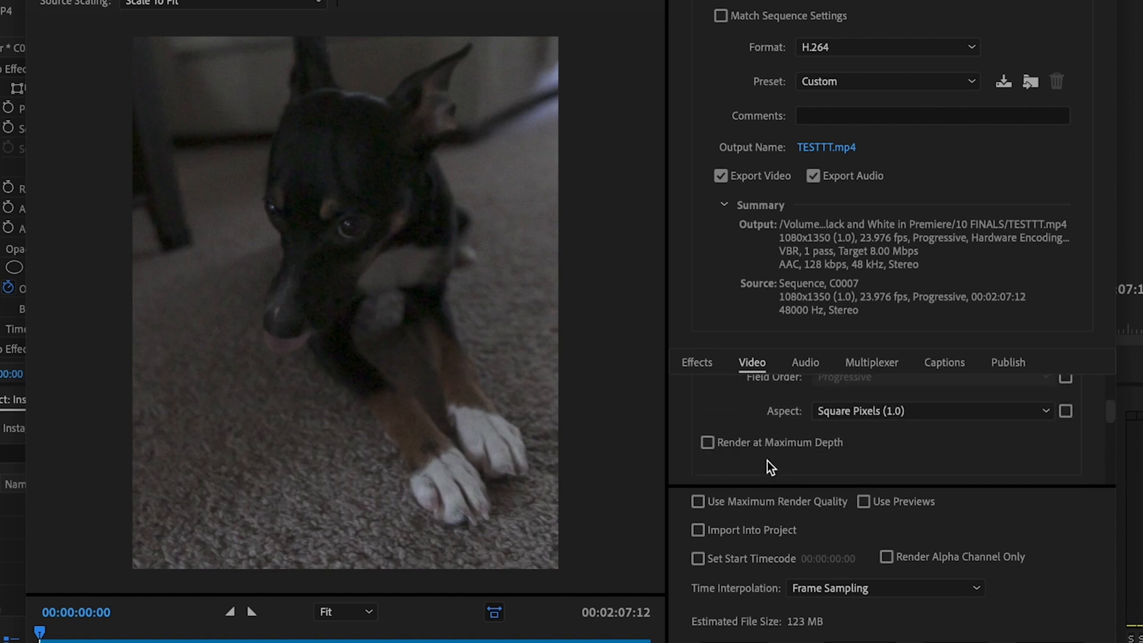
left_click(706, 443)
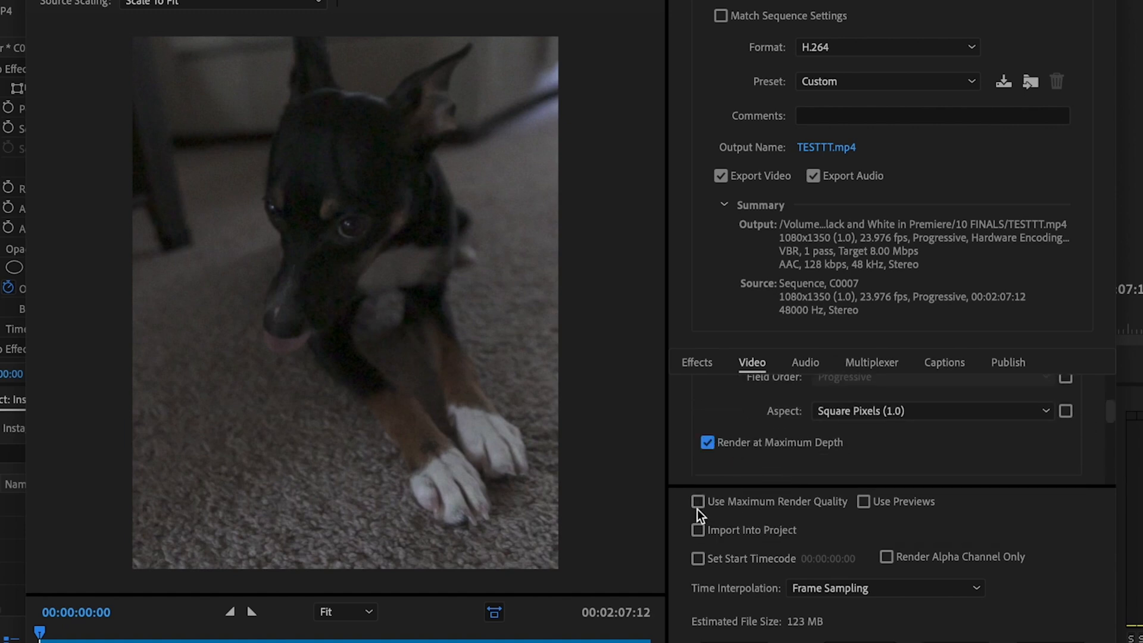
left_click(698, 501)
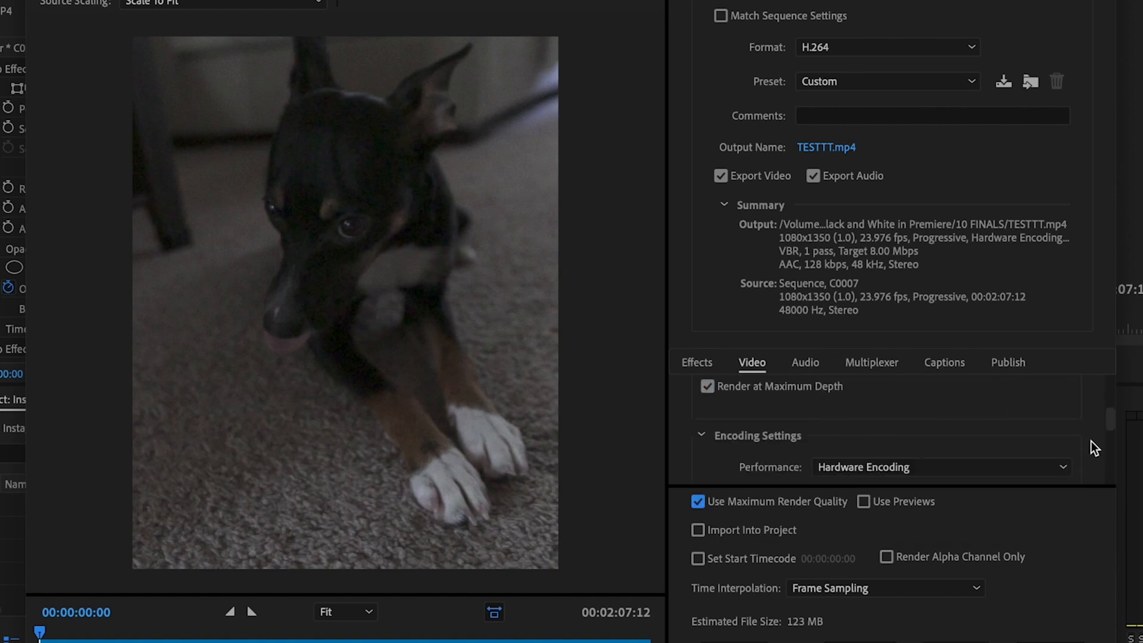
scroll("up", 3)
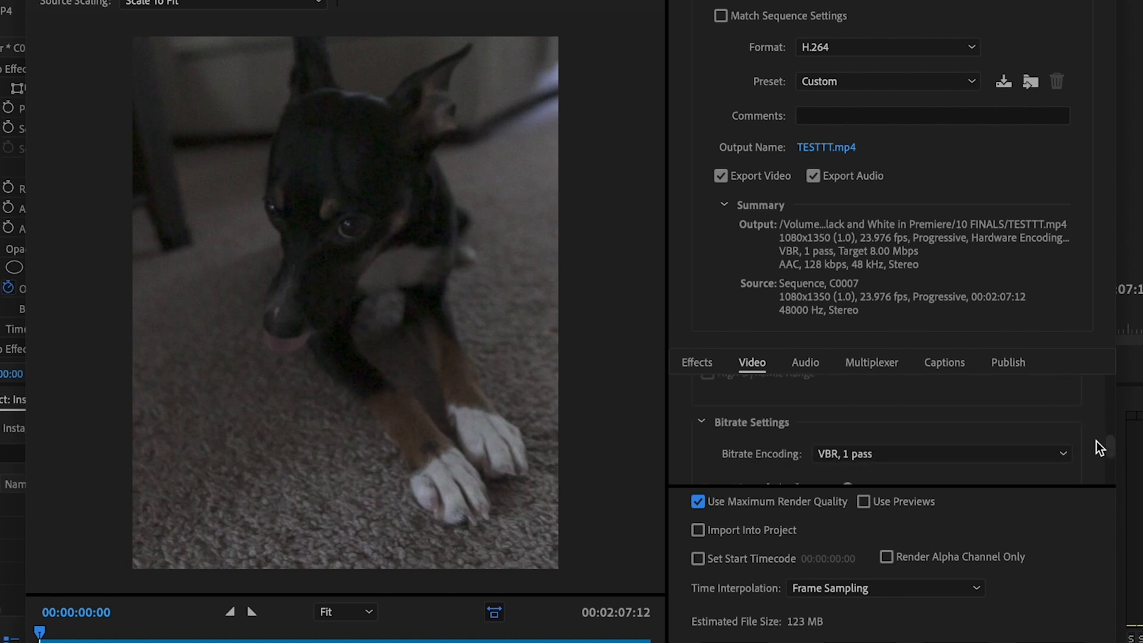
scroll("down", 3)
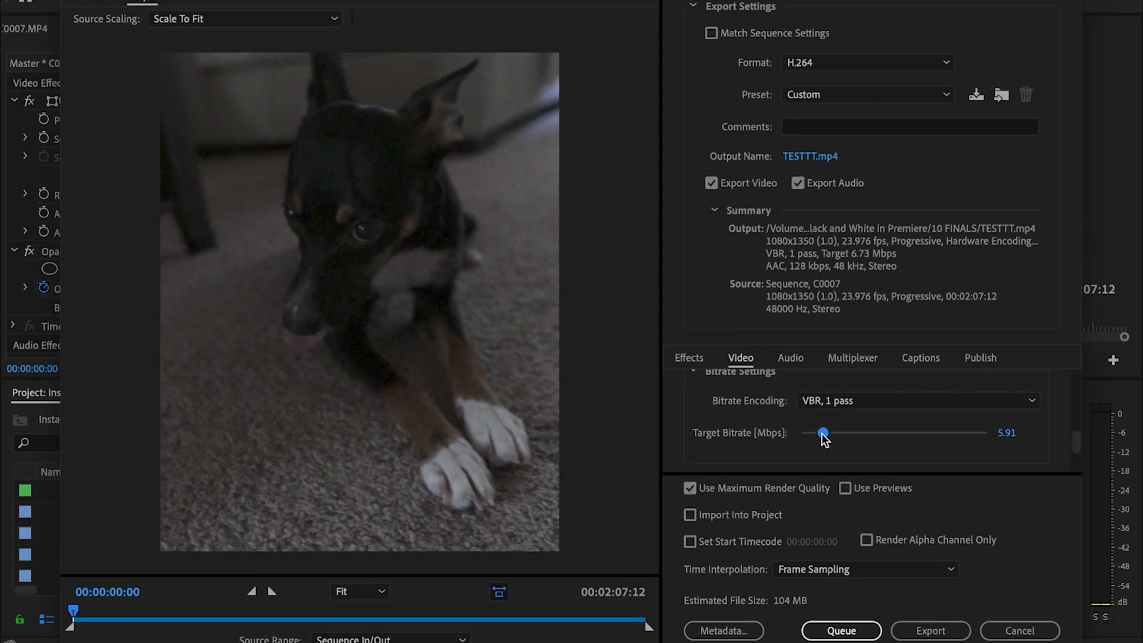
left_click(930, 631)
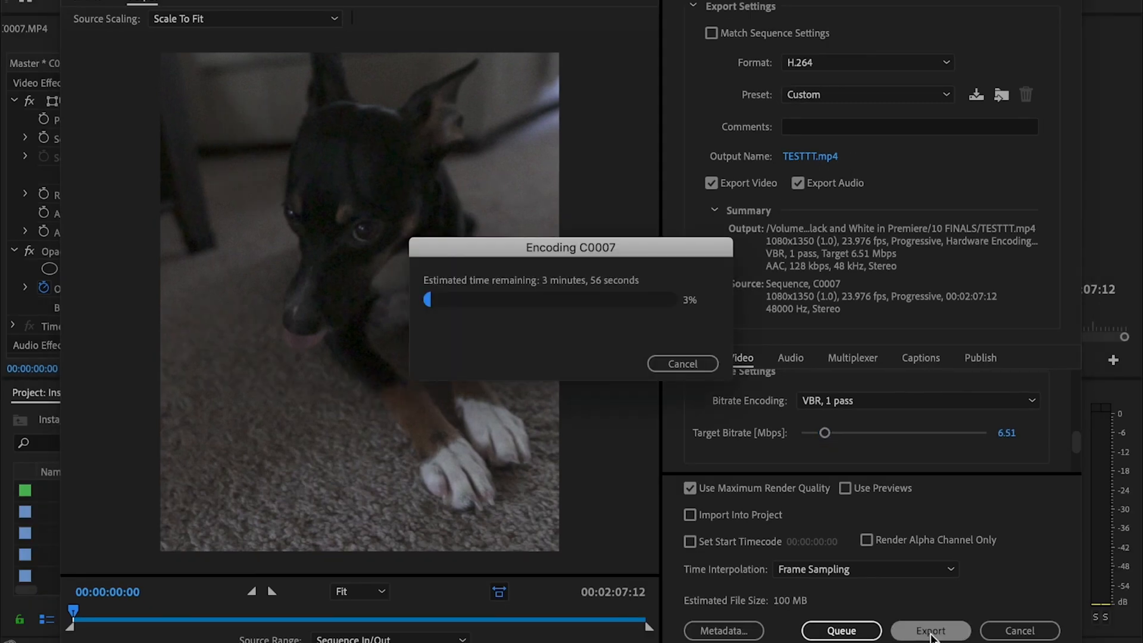